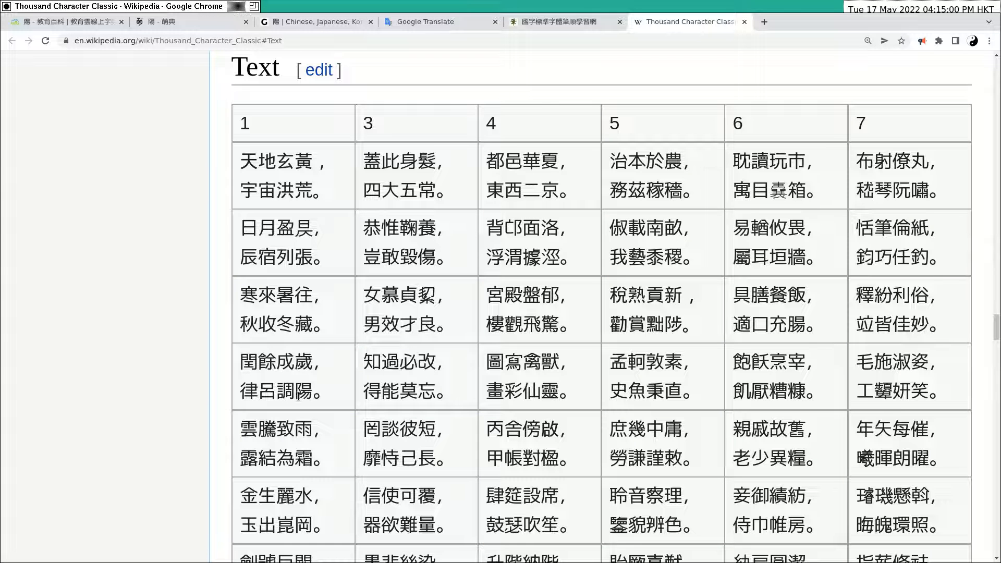
Have the phrase 律呂調陽 read aloud, then dismiss the read-aloud panel
{"action": "double_click", "coordinate": [305, 392]}
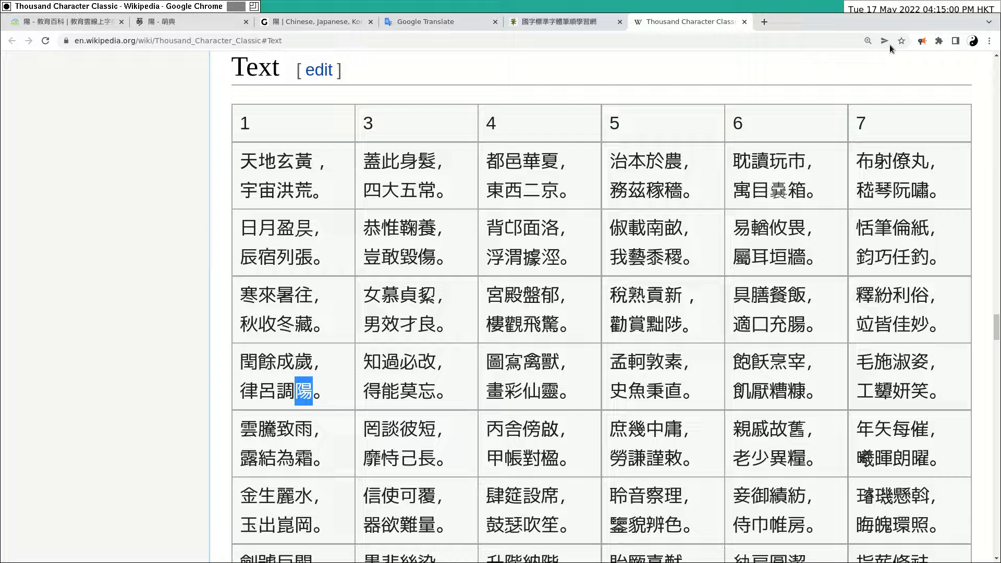
{"action": "left_click", "coordinate": [922, 40]}
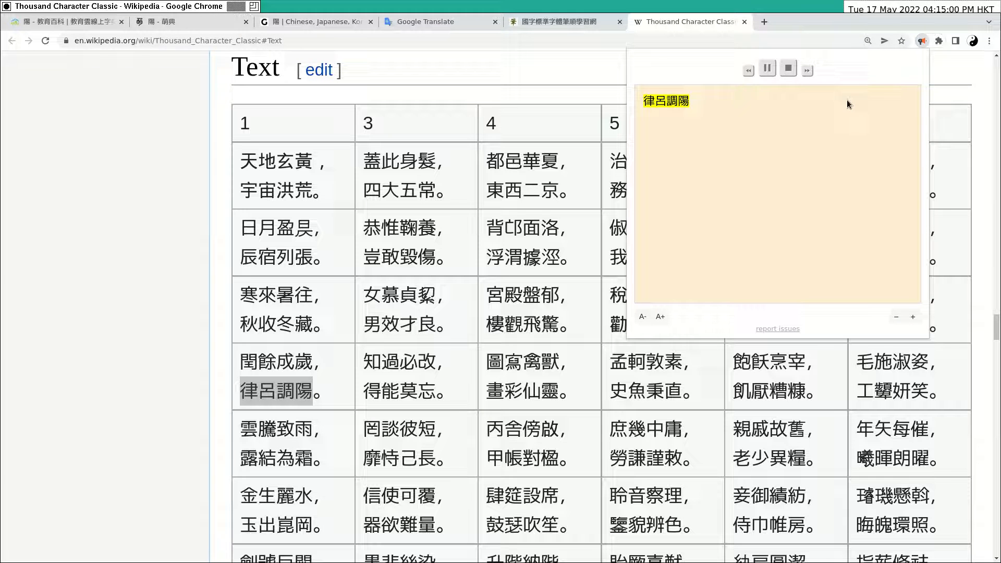
{"action": "left_click", "coordinate": [787, 69]}
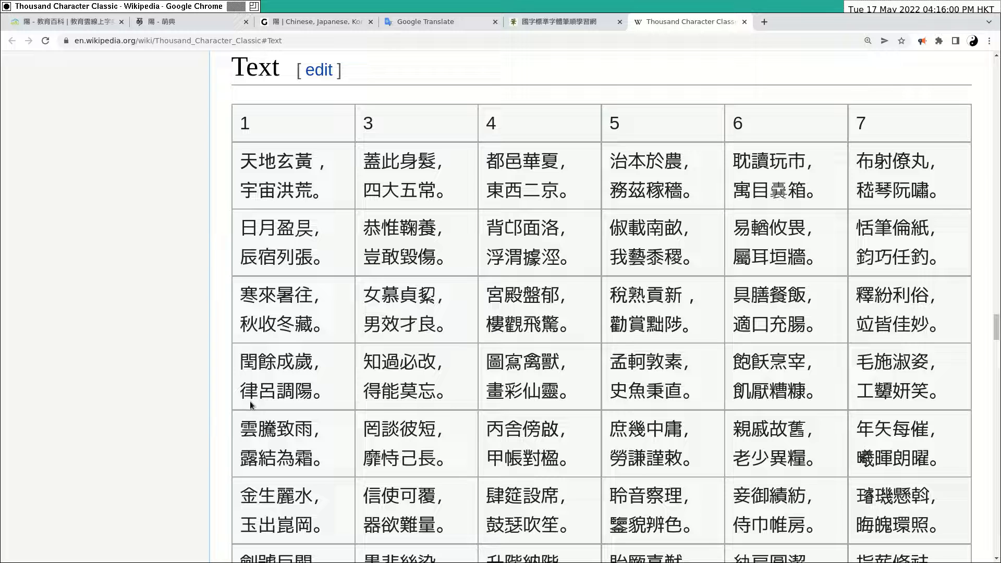
Select the couplet 閏餘成歲，律呂調陽 and have it read aloud
{"action": "left_click_drag", "start_coordinate": [244, 362], "coordinate": [312, 393]}
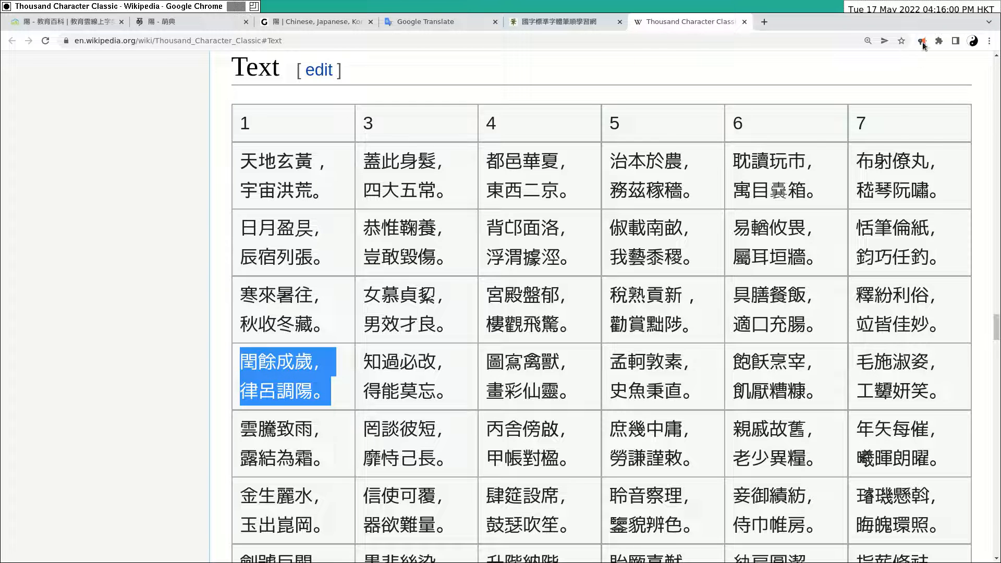
{"action": "left_click", "coordinate": [922, 41]}
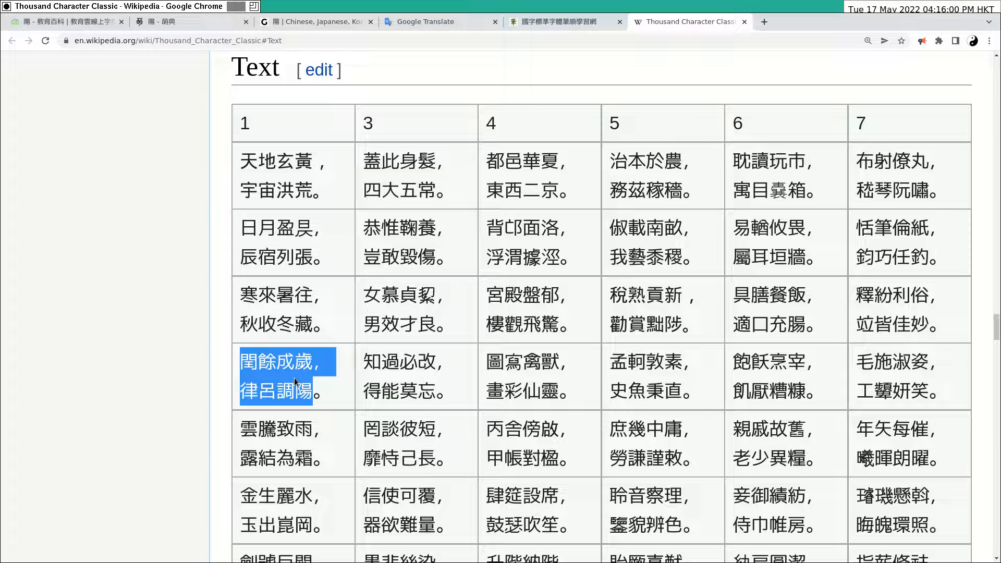
{"action": "left_click", "coordinate": [326, 393]}
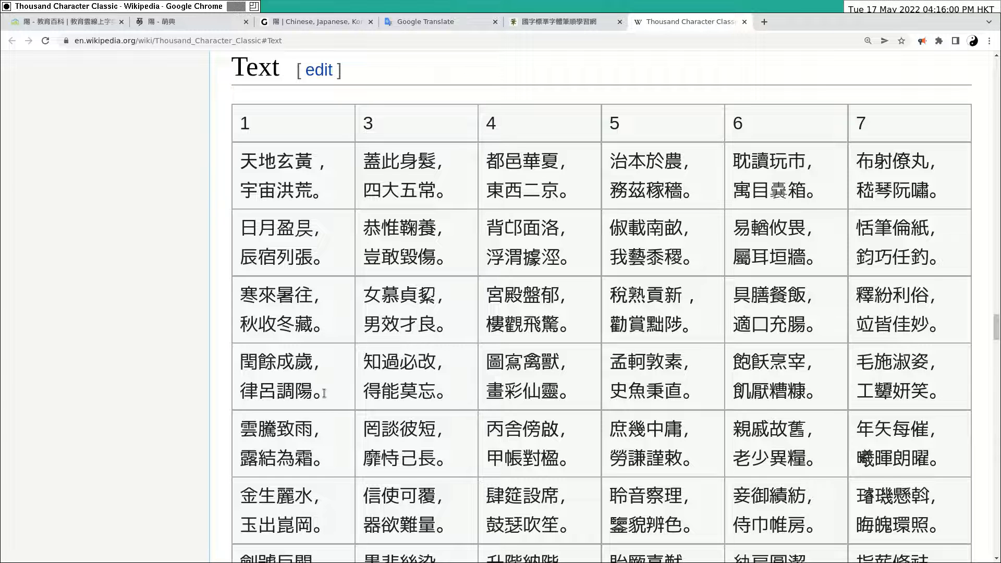
Pick out the word 律呂, then move the Wikipedia tab before the stroke-order tab
{"action": "left_click_drag", "start_coordinate": [242, 361], "coordinate": [313, 393]}
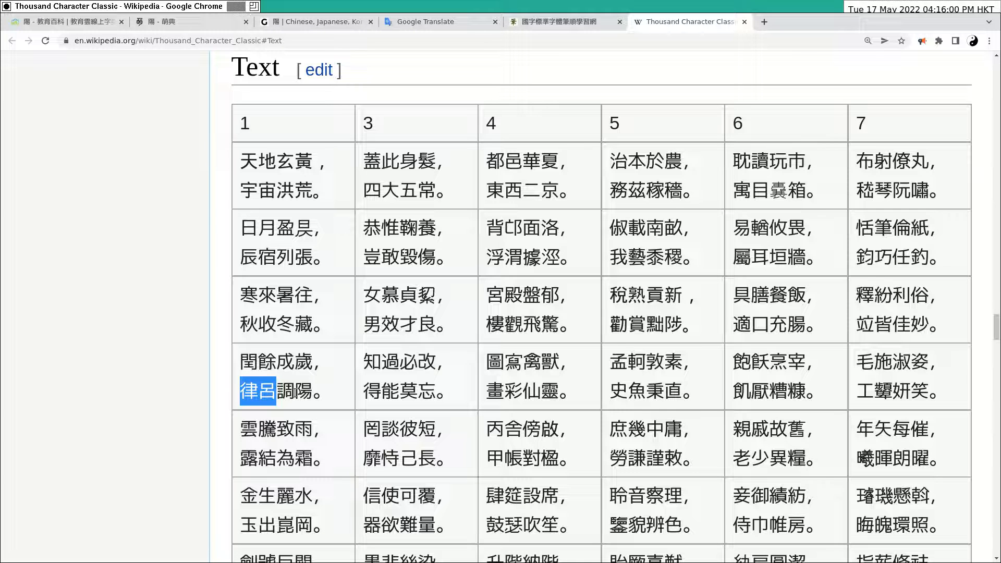
{"action": "left_click", "coordinate": [284, 393]}
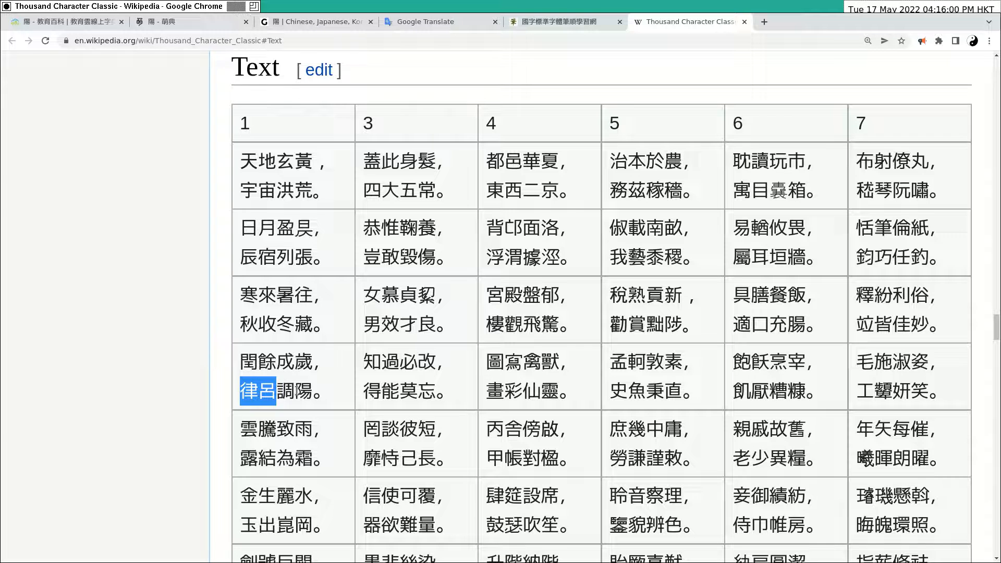
{"action": "left_click", "coordinate": [241, 369]}
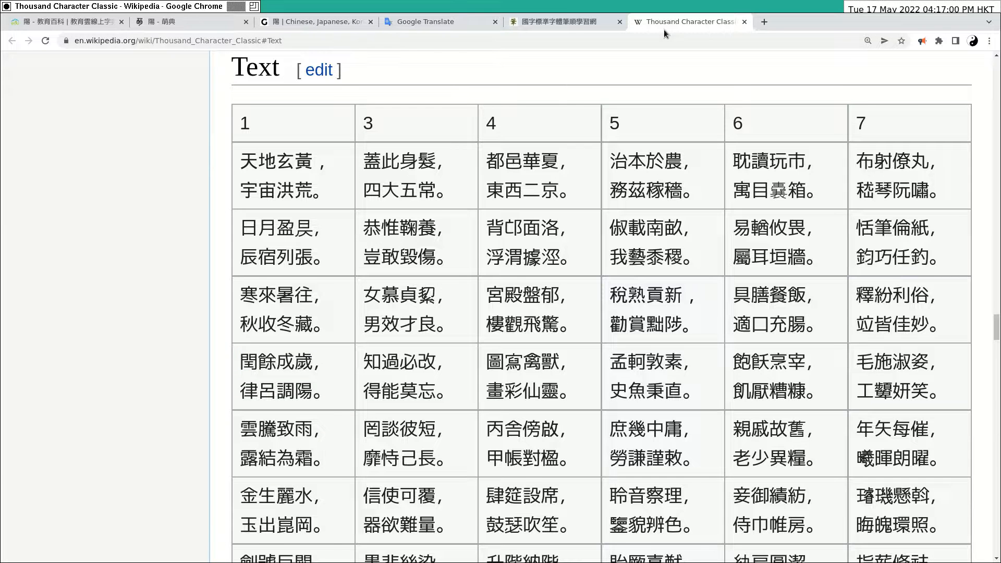
{"action": "left_click", "coordinate": [618, 21]}
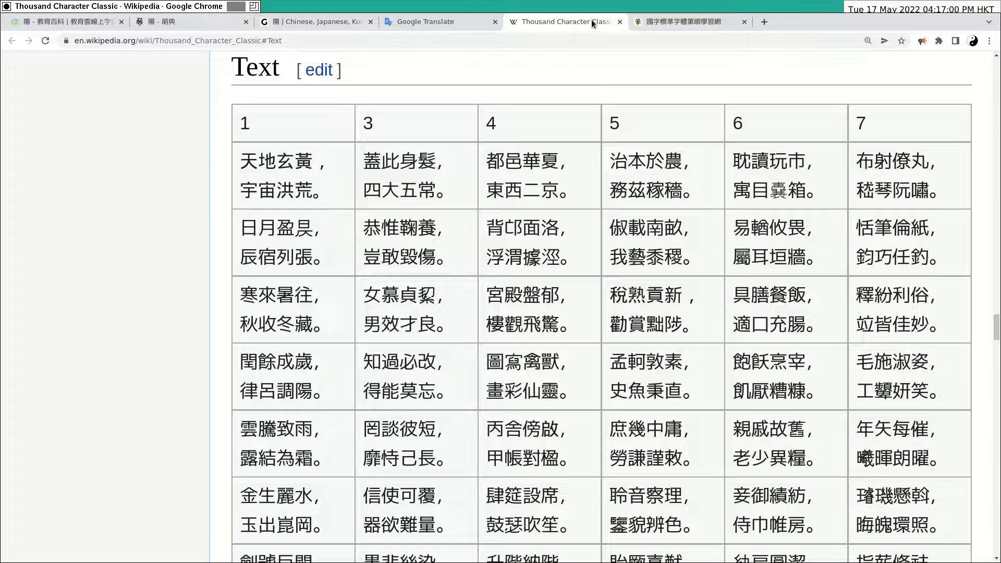
Close Wikipedia, play 陽's stroke-order animation, then close the stroke-order page
{"action": "left_click", "coordinate": [680, 20]}
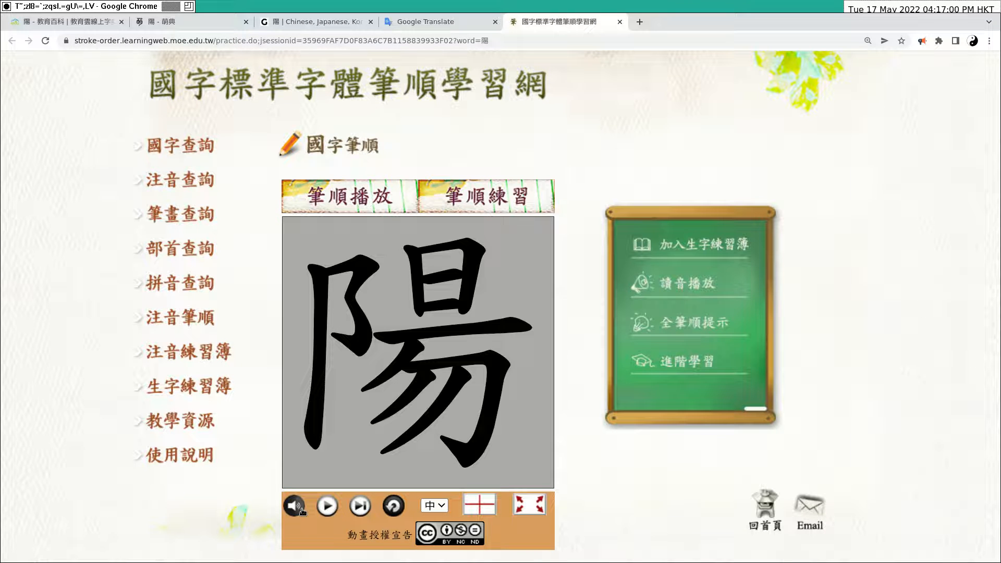
{"action": "left_click", "coordinate": [326, 504]}
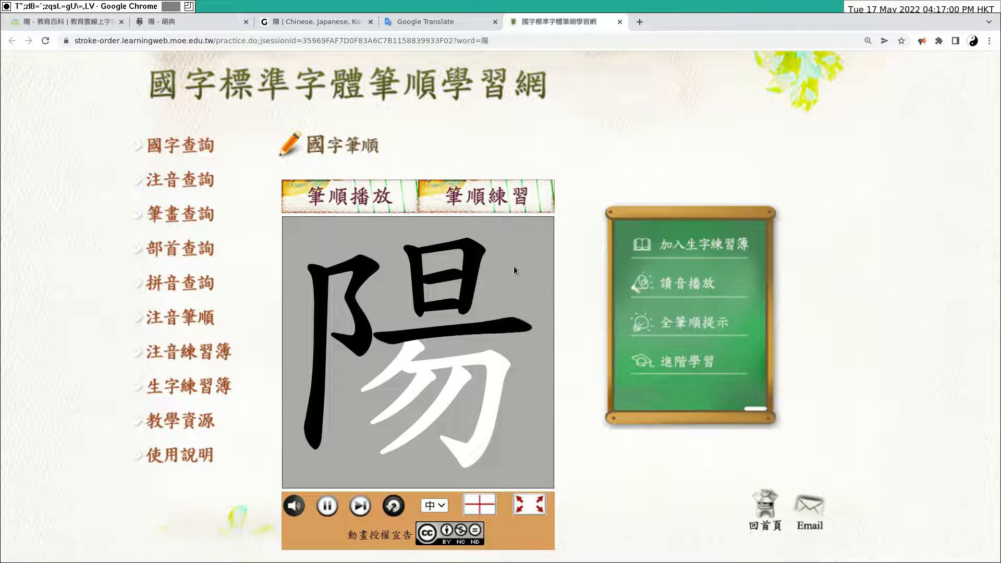
{"action": "mouse_move", "coordinate": [471, 328]}
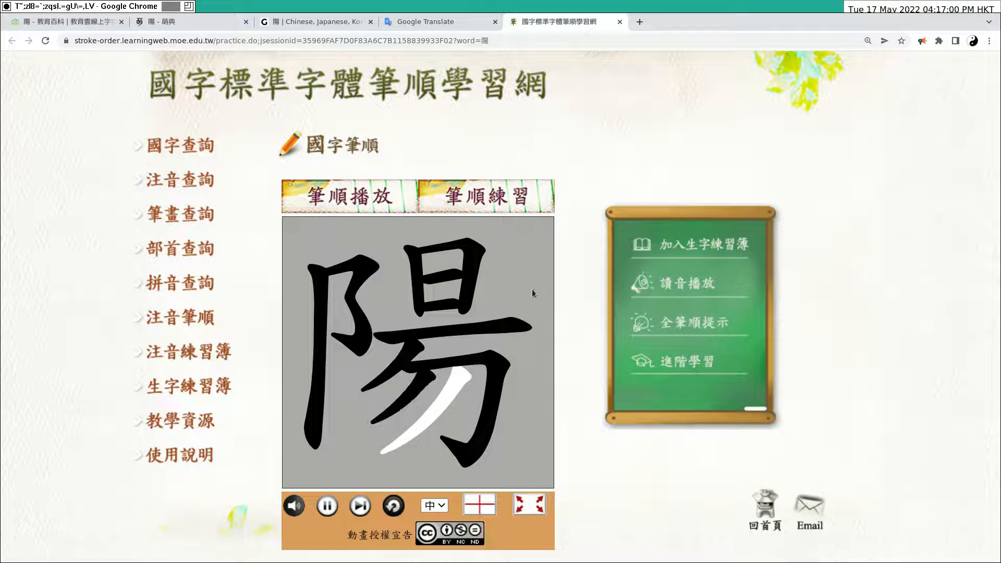
{"action": "left_click", "coordinate": [326, 505]}
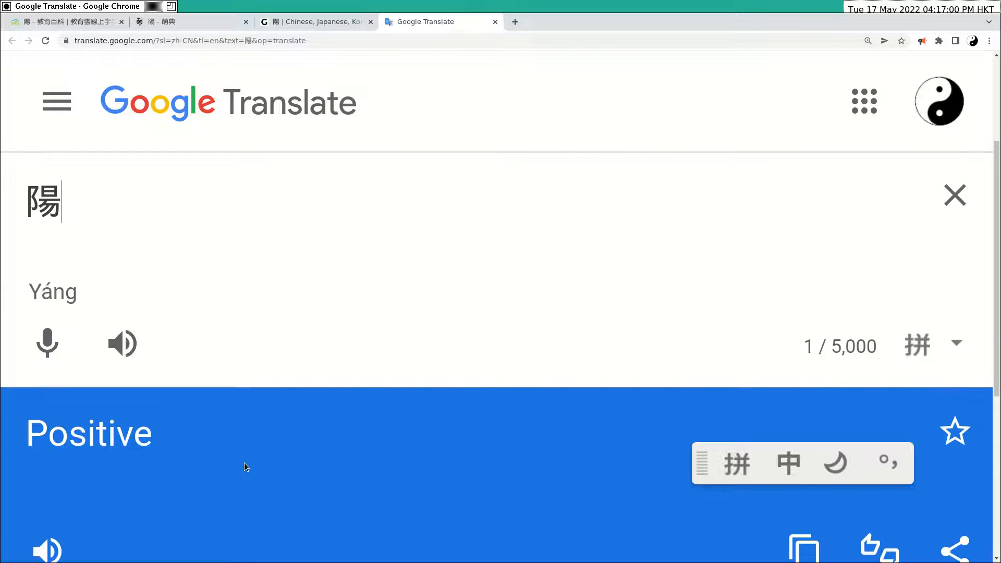
Close the Google Translate page so Graphemica's 陽 entry shows
{"action": "left_click", "coordinate": [122, 343]}
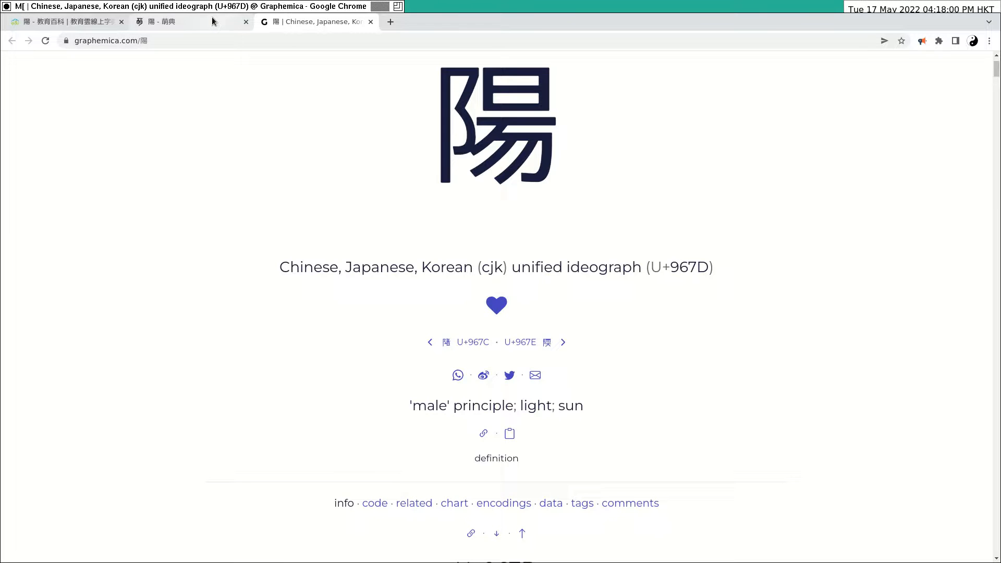
Switch to 萌典's 陽 entry and scroll down through its noun and adjective senses
{"action": "left_click", "coordinate": [186, 21]}
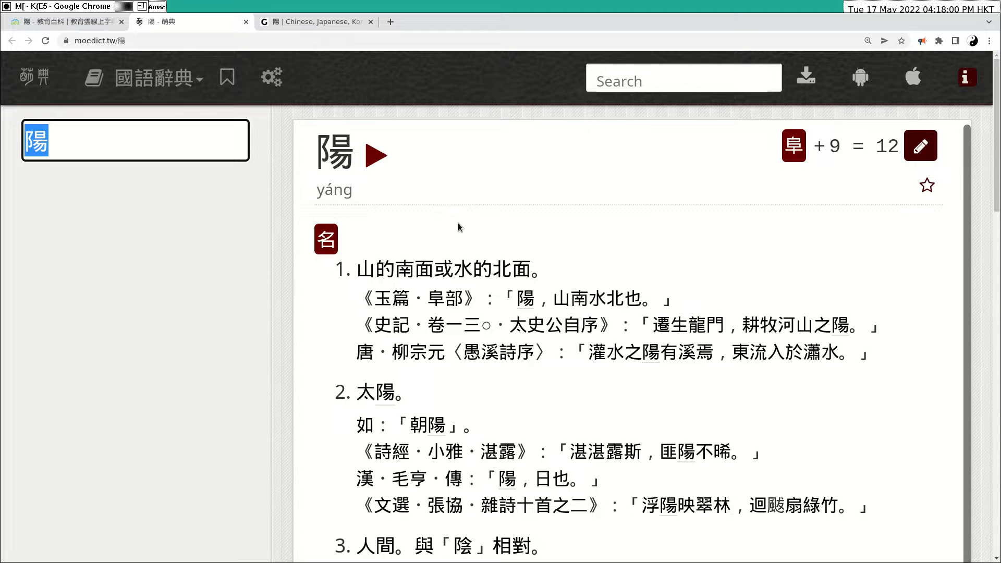
{"action": "mouse_move", "coordinate": [365, 269]}
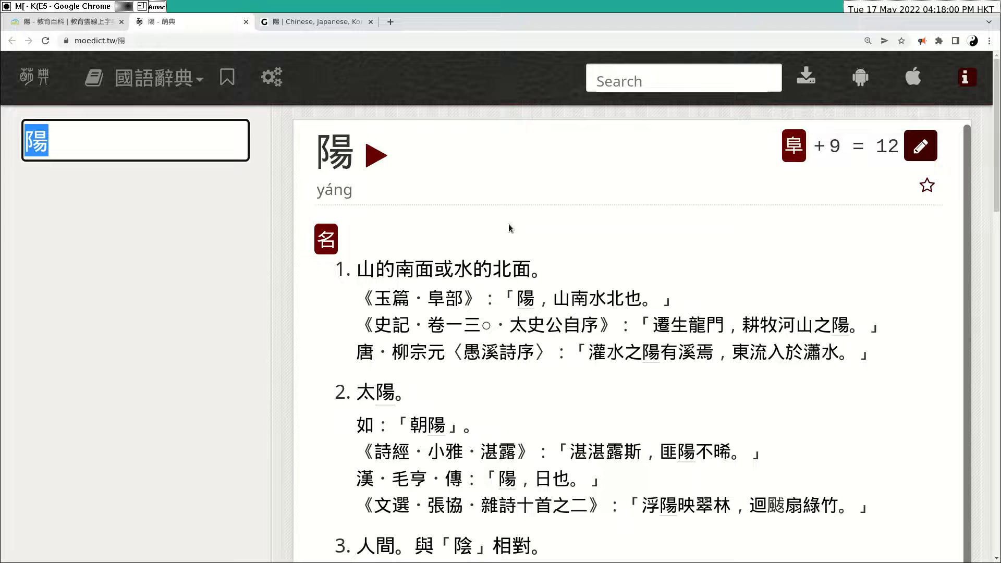
{"action": "scroll", "scroll_direction": "down", "scroll_amount": 3}
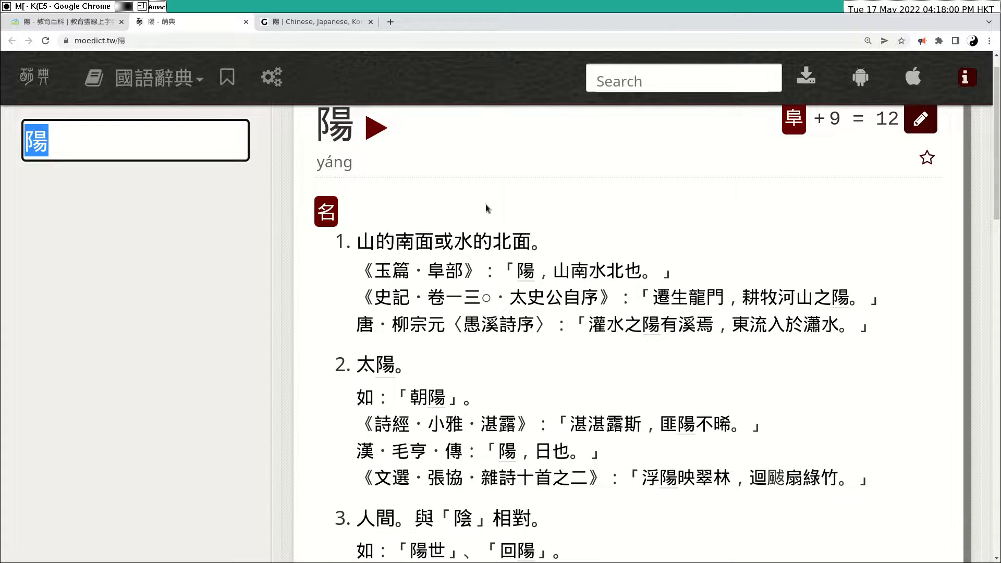
{"action": "scroll", "scroll_direction": "down", "scroll_amount": 3}
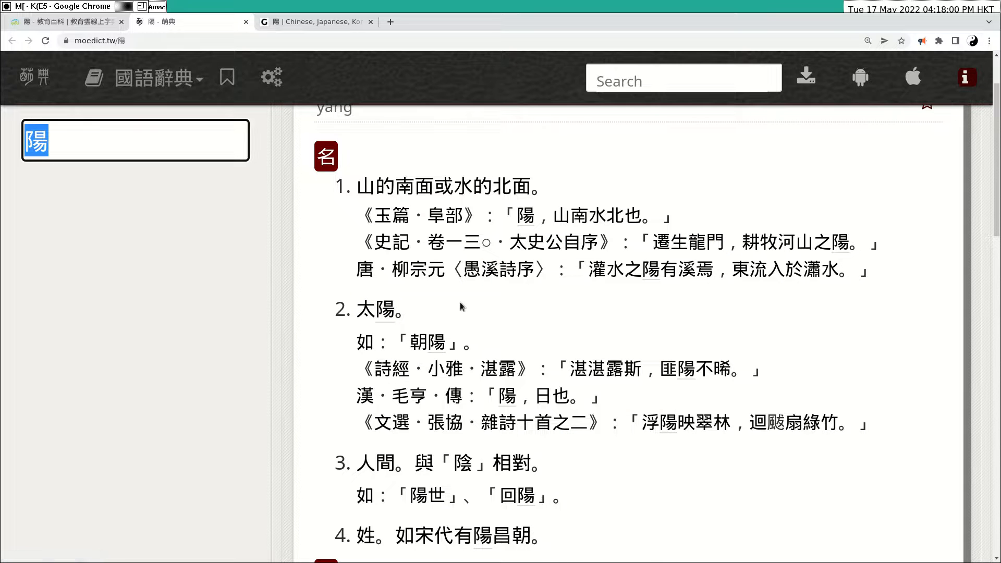
{"action": "scroll", "scroll_direction": "down", "scroll_amount": 3}
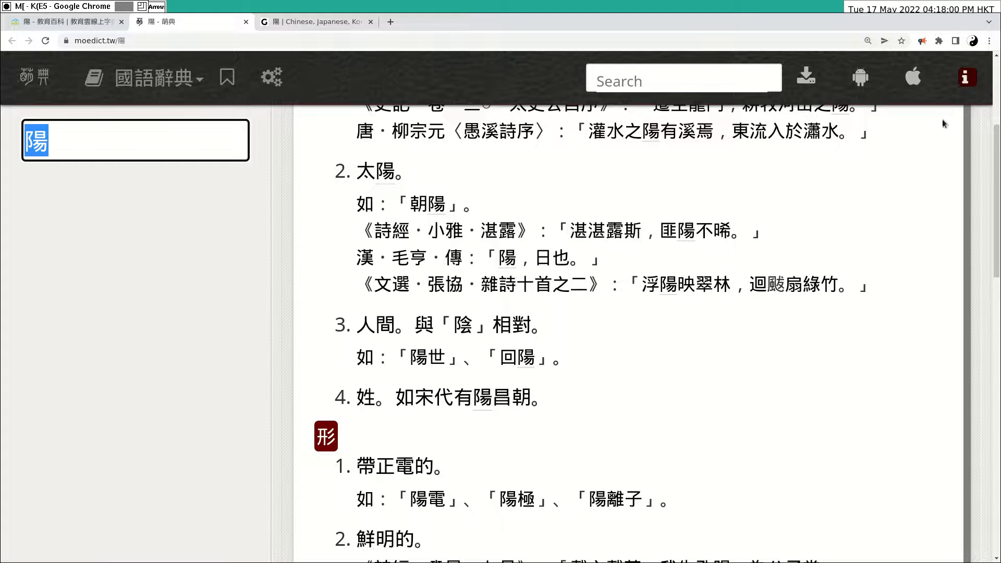
{"action": "mouse_move", "coordinate": [972, 41]}
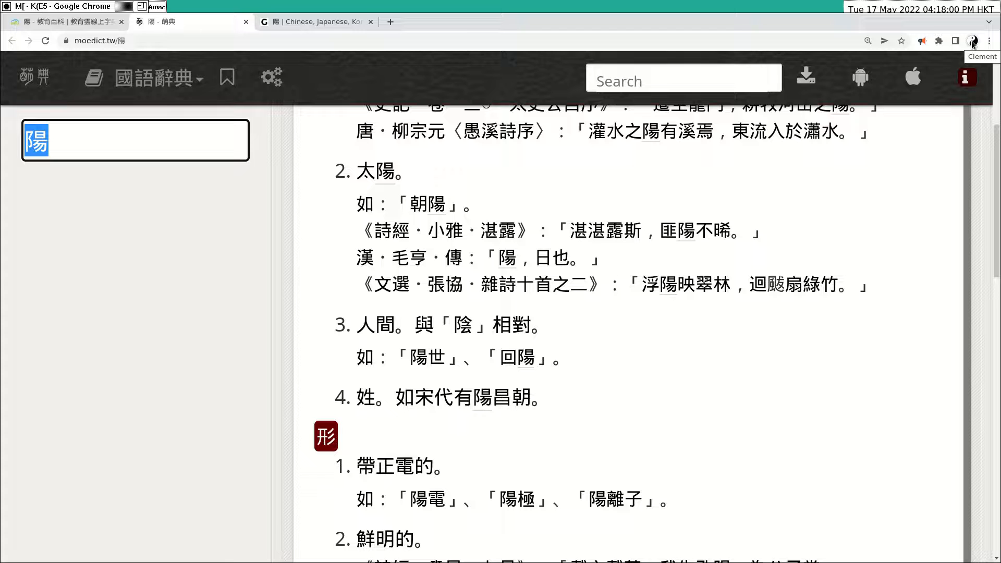
{"action": "mouse_move", "coordinate": [417, 313]}
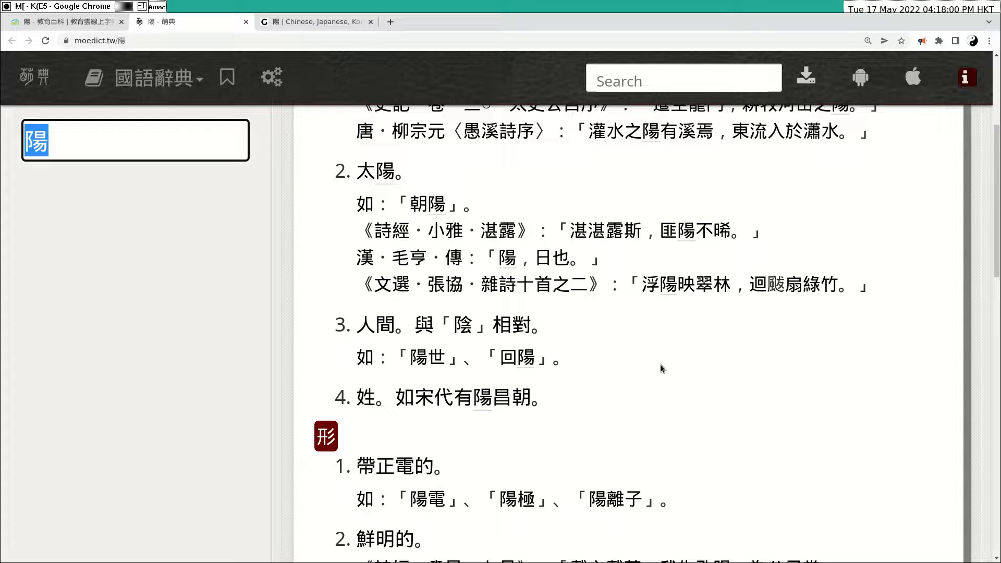
{"action": "mouse_move", "coordinate": [635, 375]}
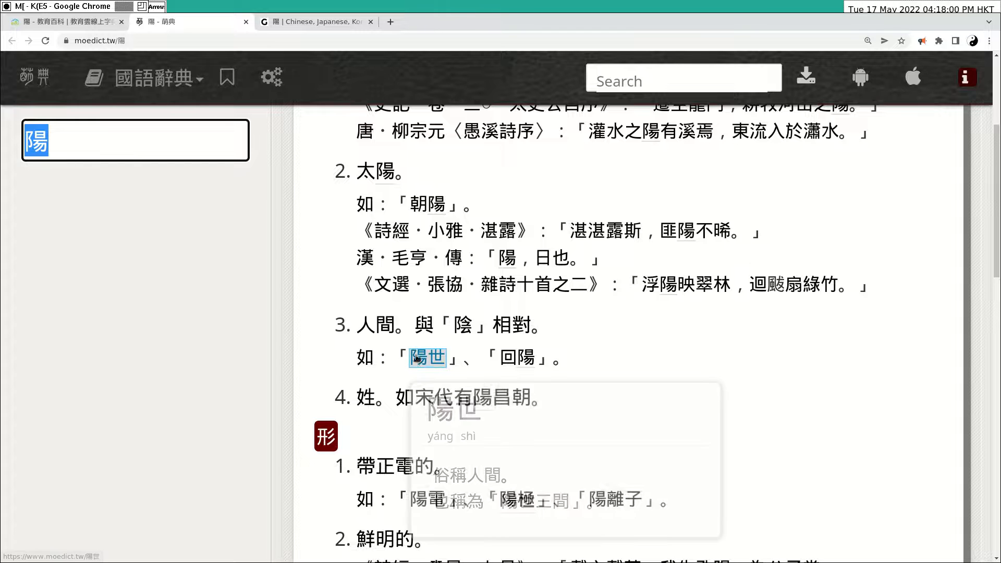
{"action": "mouse_move", "coordinate": [681, 350]}
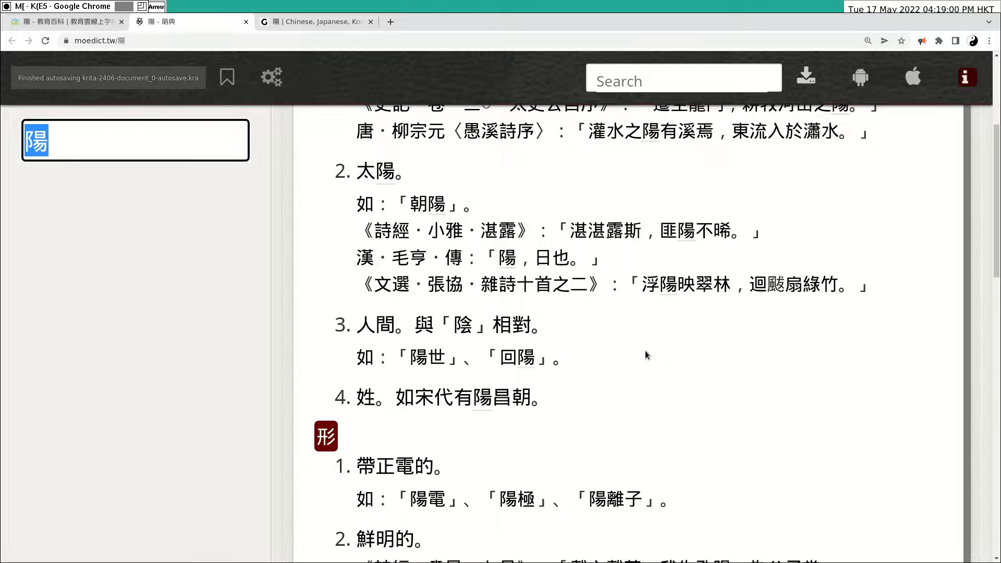
Select 回 in 回陽 and scroll down to the 形 senses of 陽
{"action": "double_click", "coordinate": [426, 357]}
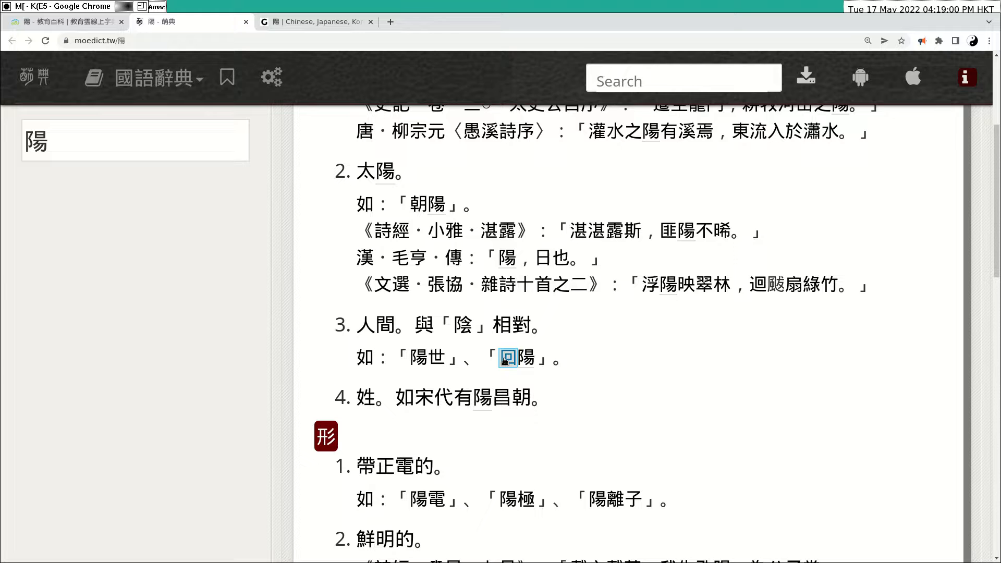
{"action": "scroll", "scroll_direction": "down", "scroll_amount": 3}
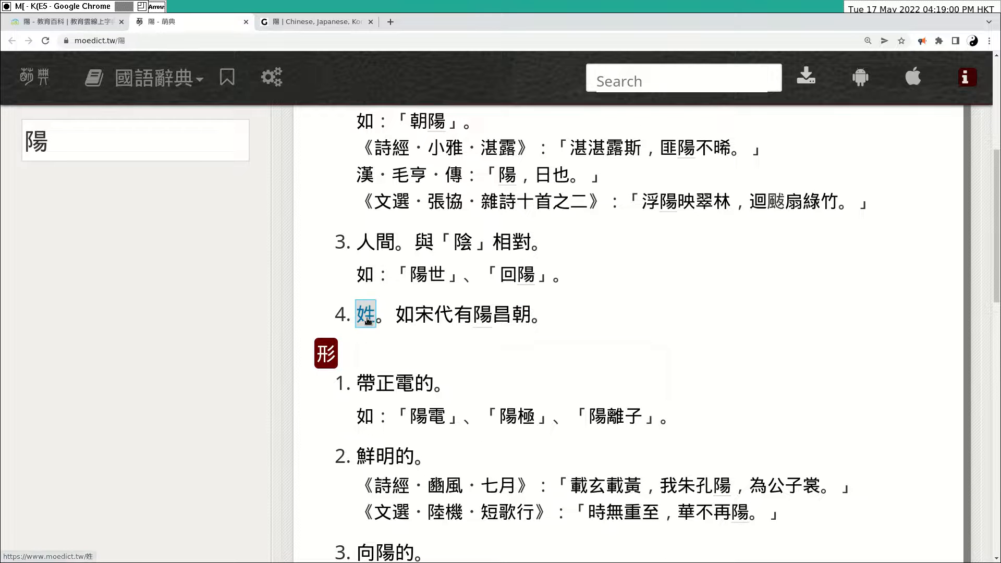
{"action": "scroll", "scroll_direction": "down", "scroll_amount": 3}
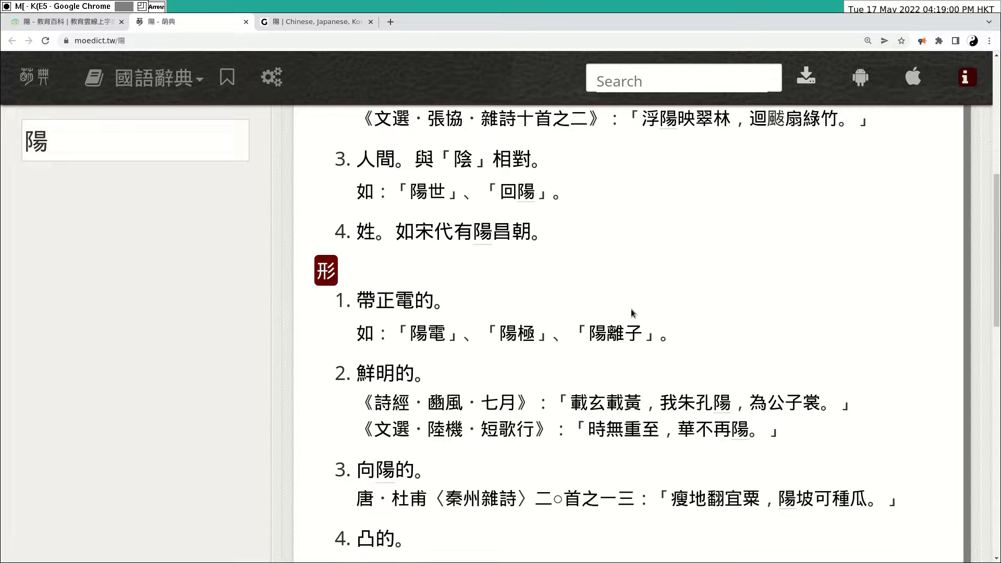
{"action": "scroll", "scroll_direction": "down", "scroll_amount": 3}
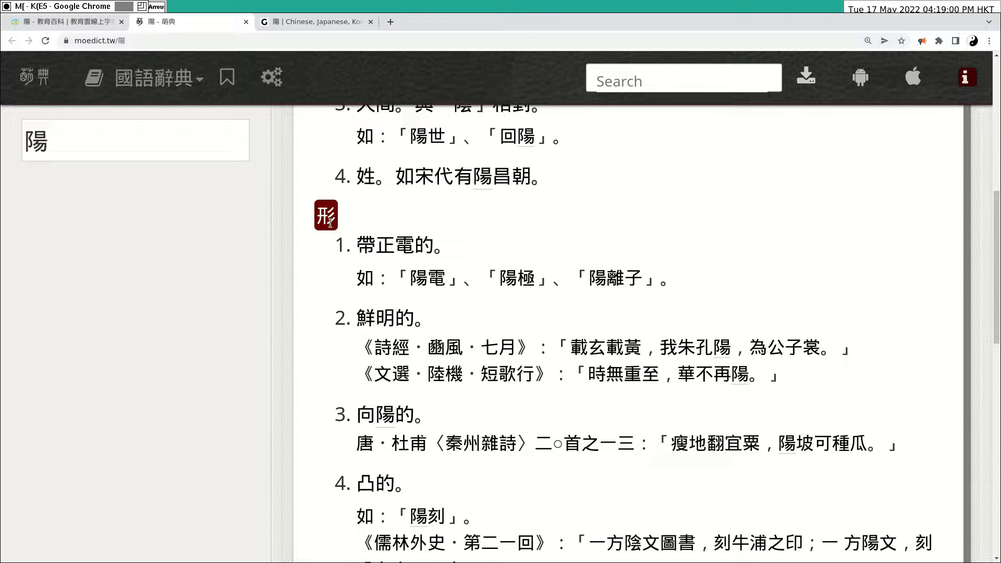
{"action": "mouse_move", "coordinate": [507, 297]}
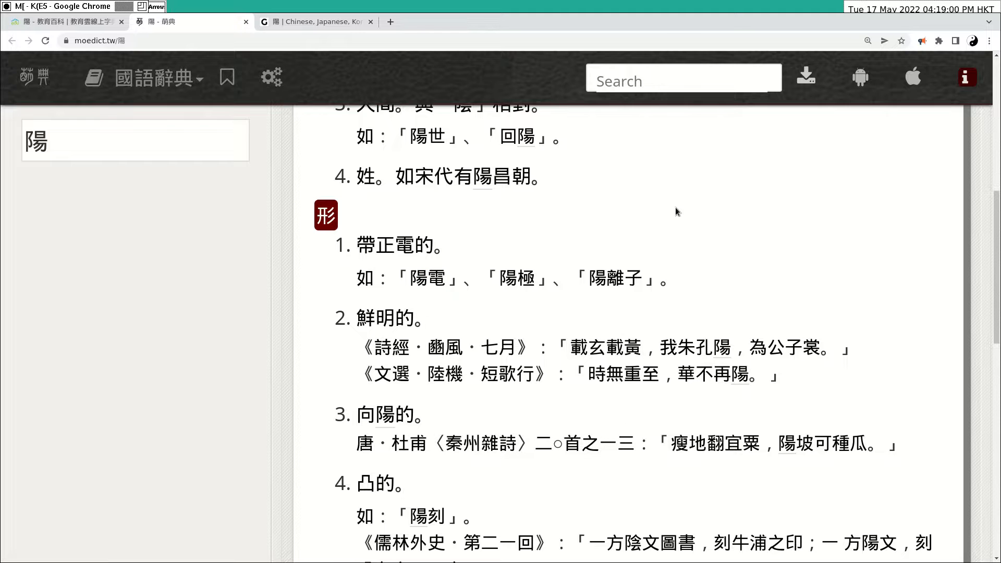
{"action": "mouse_move", "coordinate": [617, 297]}
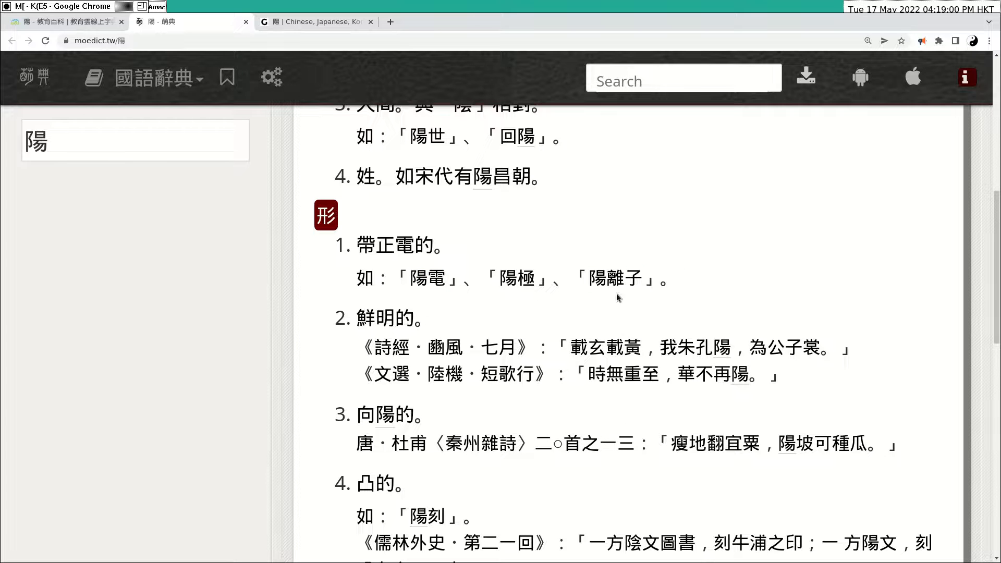
Preview the definition of 陽極, then open a blank new browser tab
{"action": "double_click", "coordinate": [614, 279]}
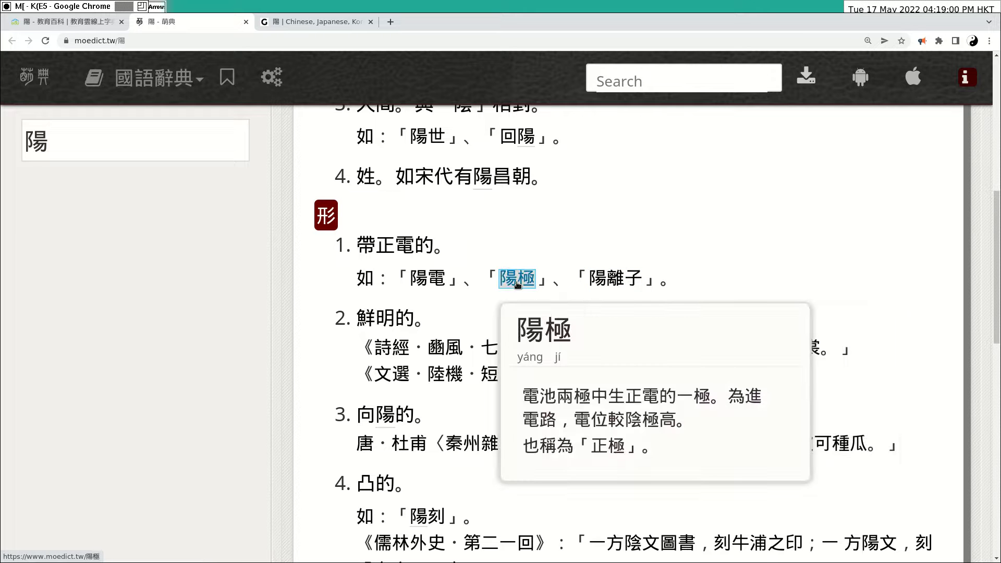
{"action": "mouse_move", "coordinate": [622, 209]}
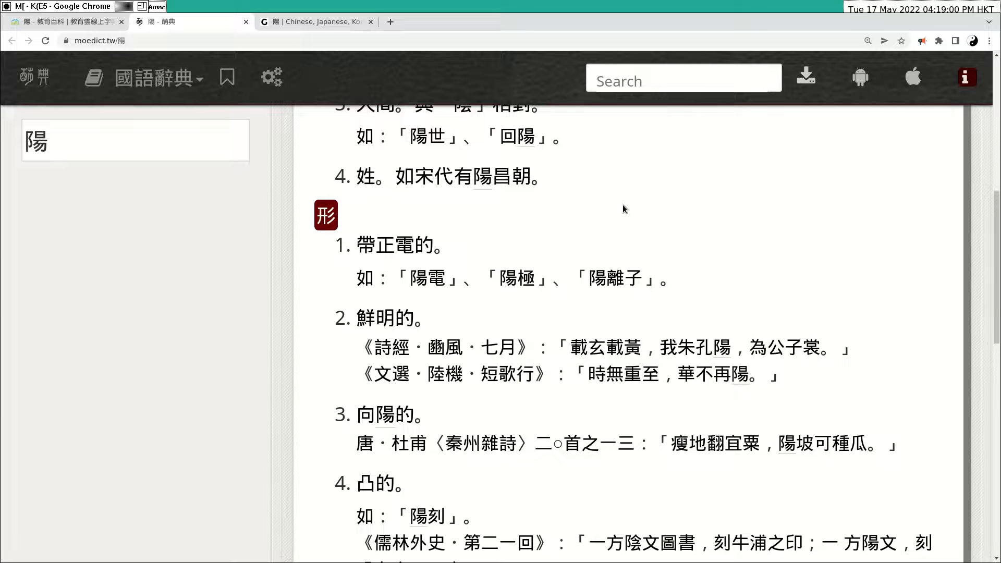
{"action": "left_click", "coordinate": [514, 22]}
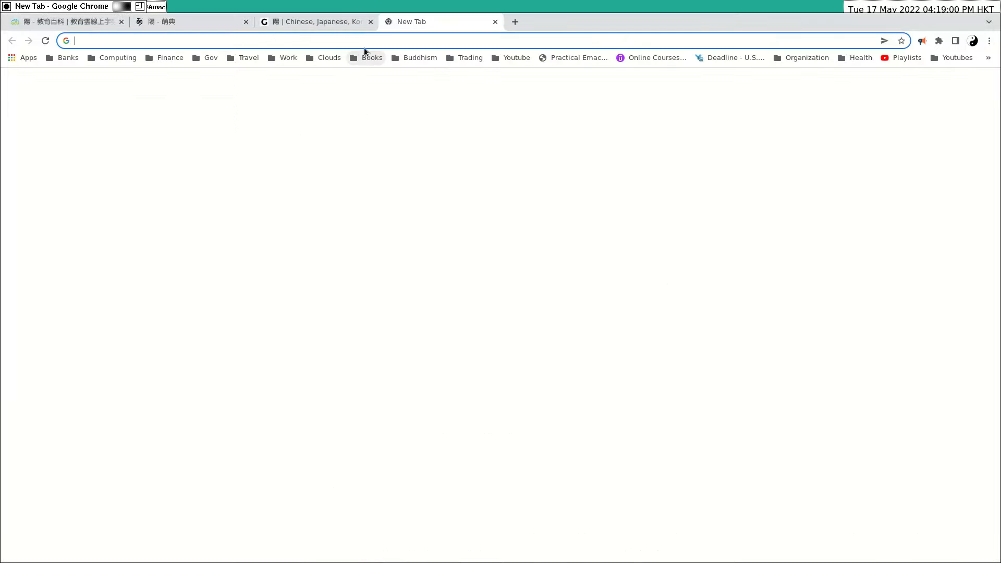
Search Google for 'anode and cathode', then return to the Graphemica page for 陽
{"action": "type", "text": "an"}
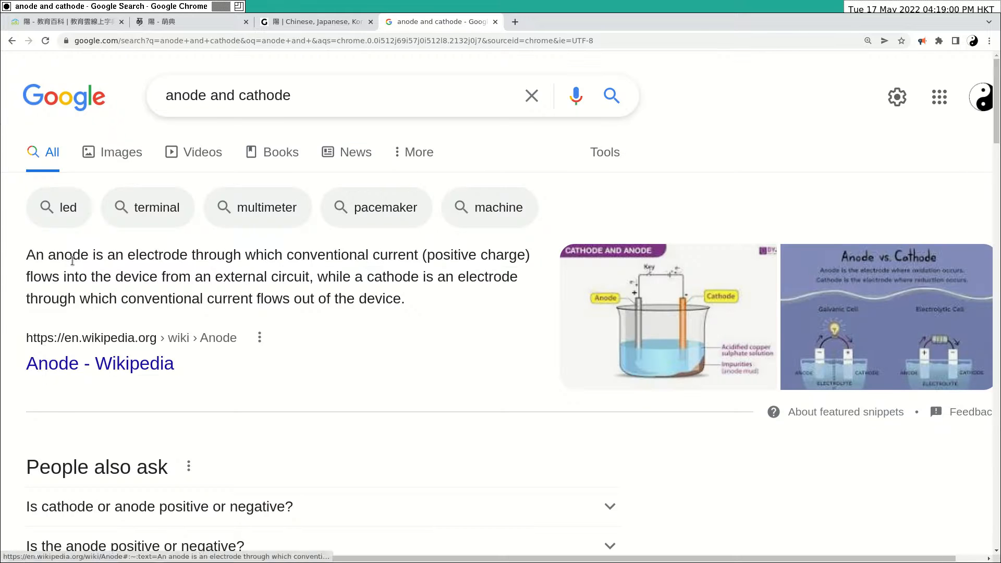
{"action": "mouse_move", "coordinate": [100, 363]}
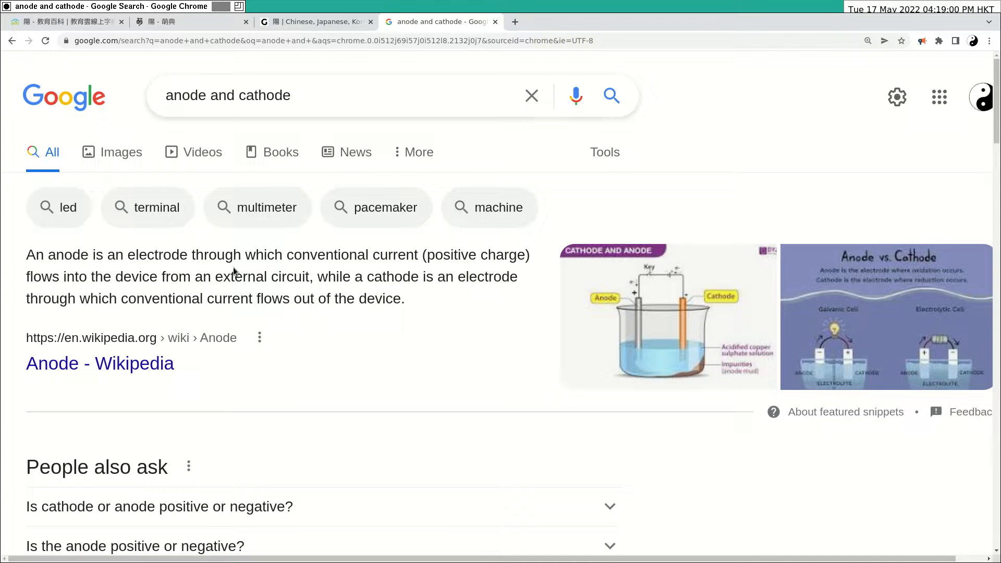
{"action": "left_click", "coordinate": [315, 21]}
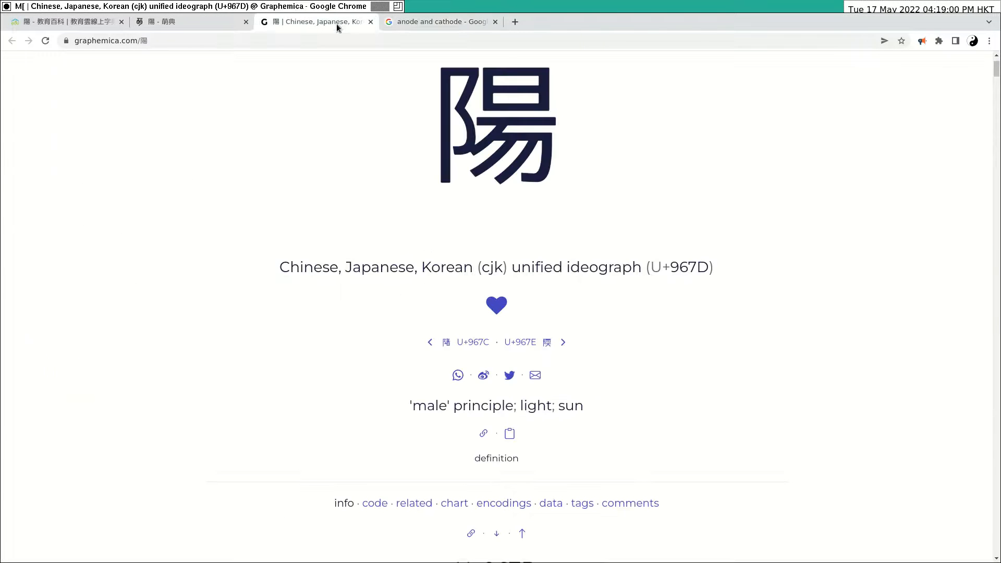
Return to 萌典's 陽 entry and scroll through its remaining senses
{"action": "left_click", "coordinate": [185, 21]}
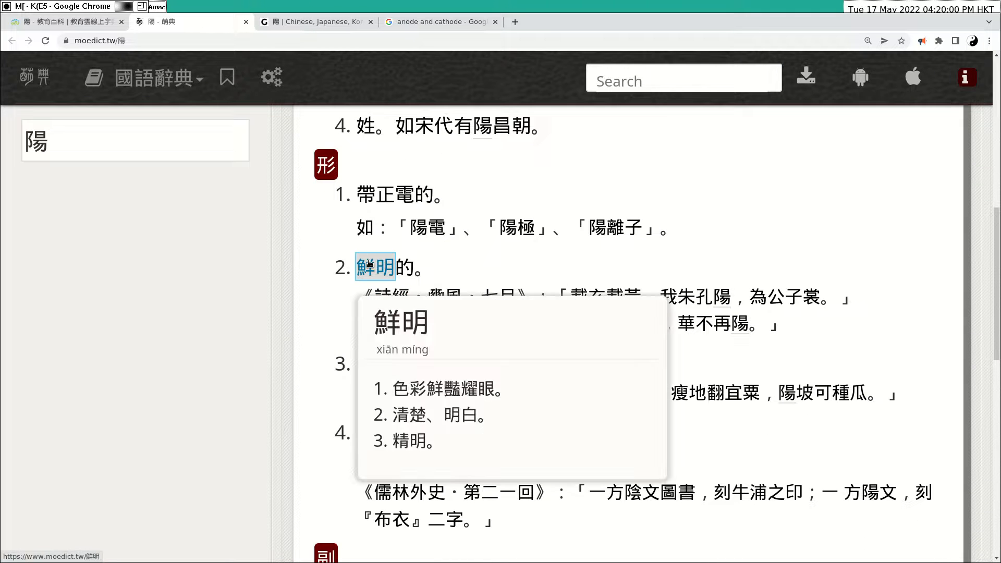
{"action": "mouse_move", "coordinate": [468, 268]}
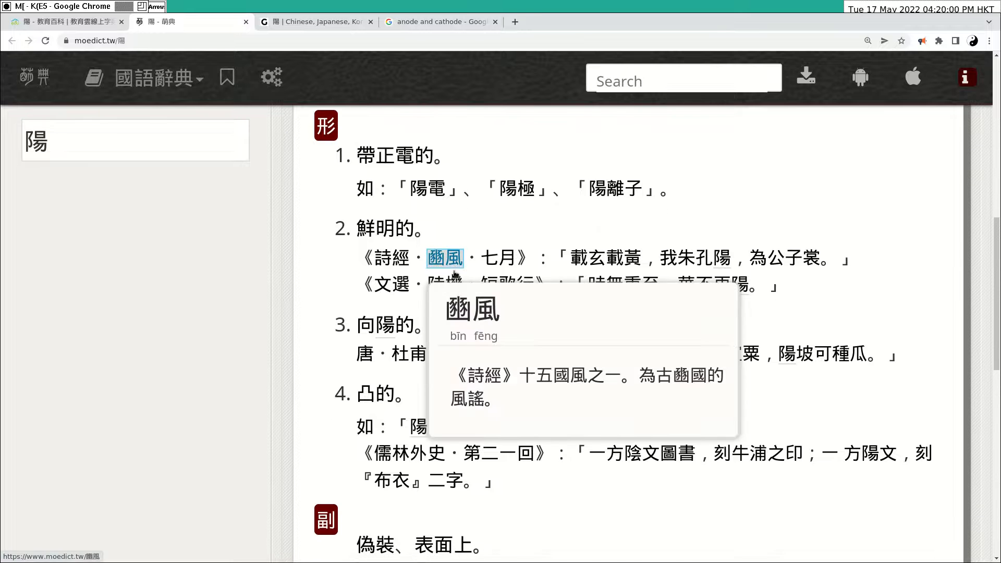
{"action": "scroll", "scroll_direction": "down", "scroll_amount": 3}
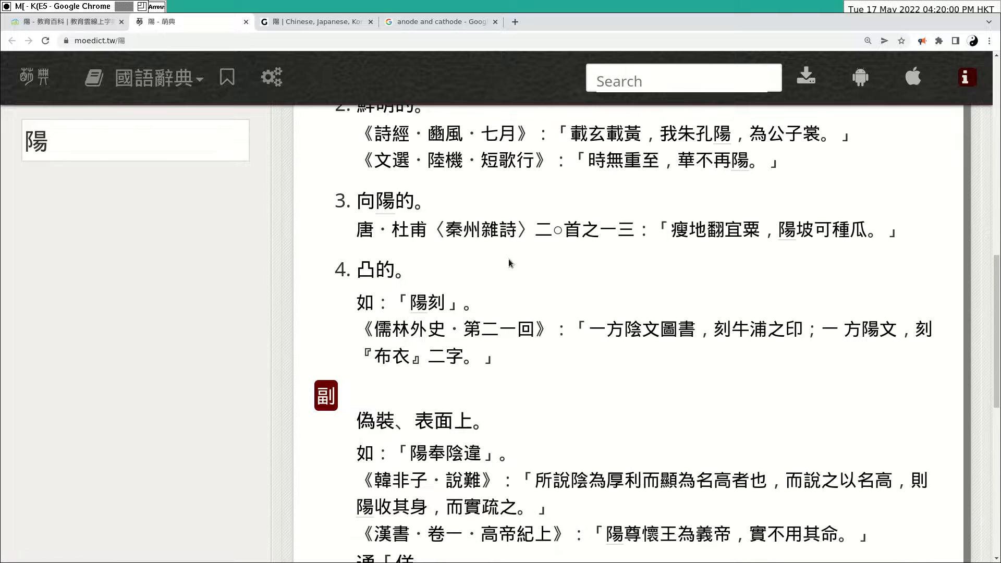
{"action": "scroll", "scroll_direction": "down", "scroll_amount": 3}
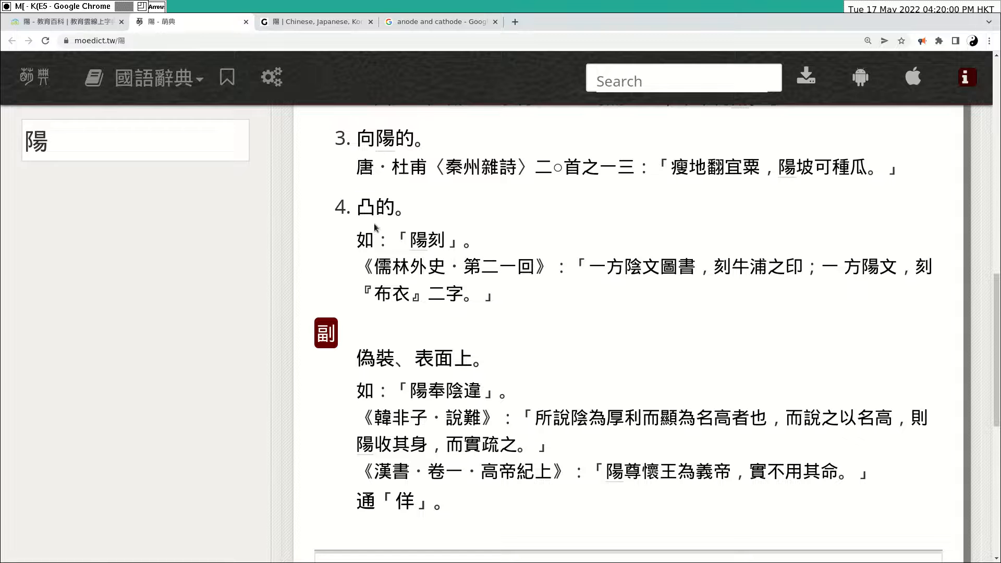
{"action": "mouse_move", "coordinate": [756, 226]}
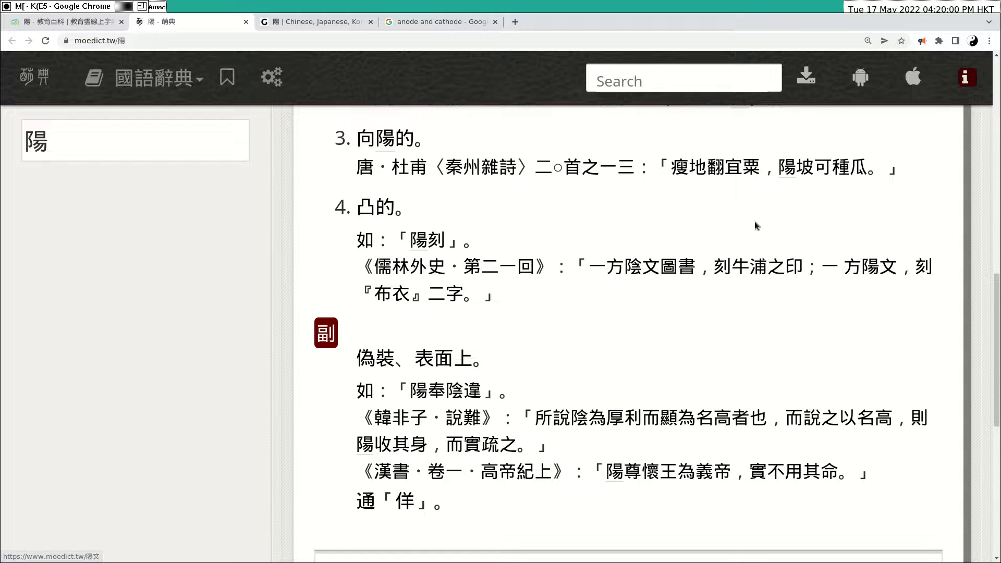
{"action": "mouse_move", "coordinate": [592, 210]}
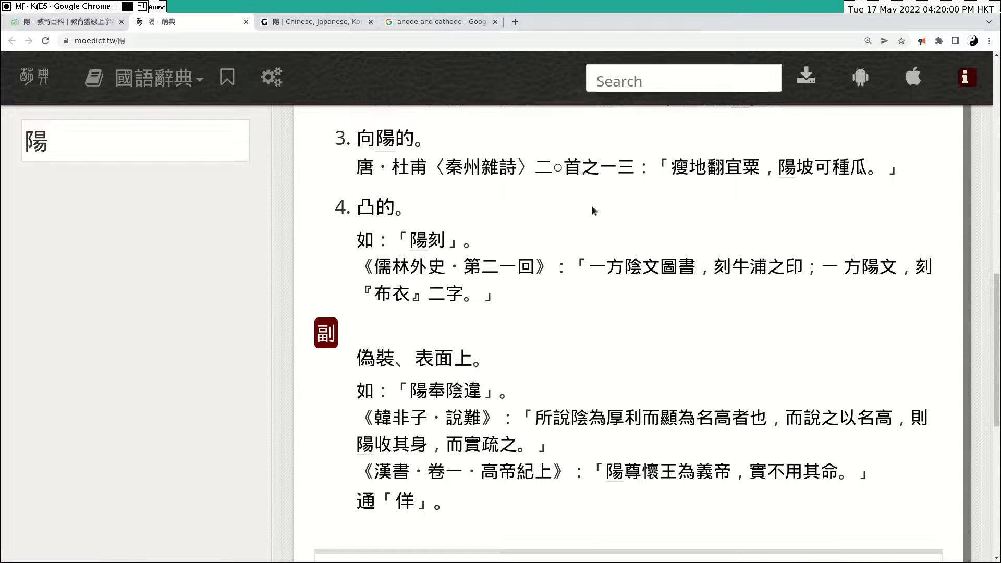
{"action": "scroll", "scroll_direction": "down", "scroll_amount": 3}
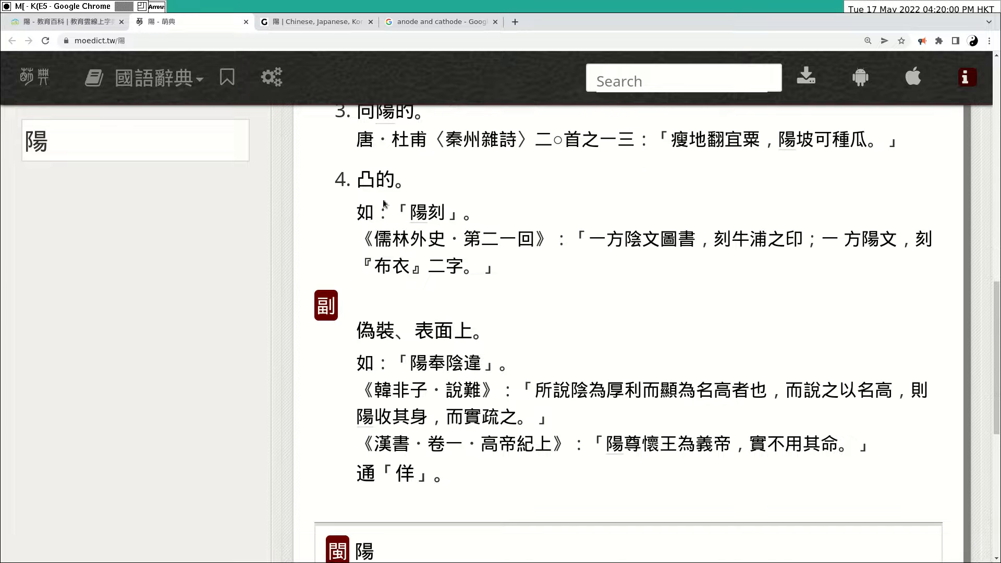
{"action": "scroll", "scroll_direction": "down", "scroll_amount": 3}
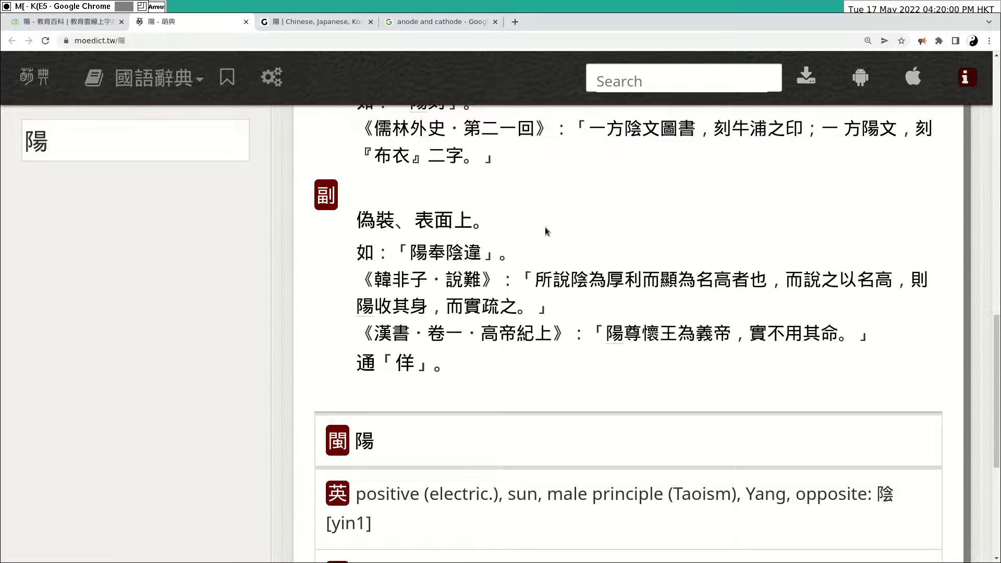
Scroll on to 陽's English, French and German translations
{"action": "scroll", "scroll_direction": "down", "scroll_amount": 3}
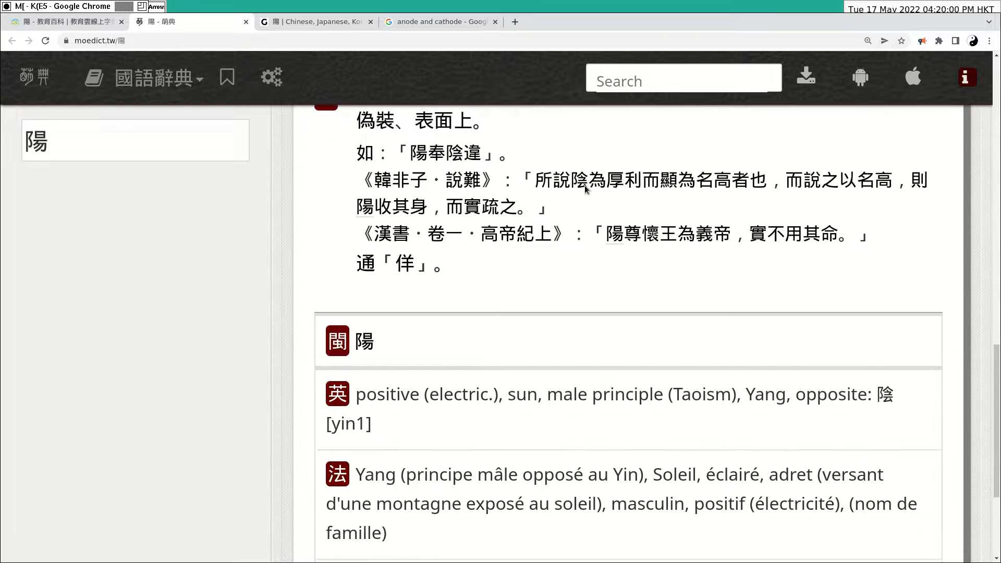
{"action": "scroll", "scroll_direction": "down", "scroll_amount": 3}
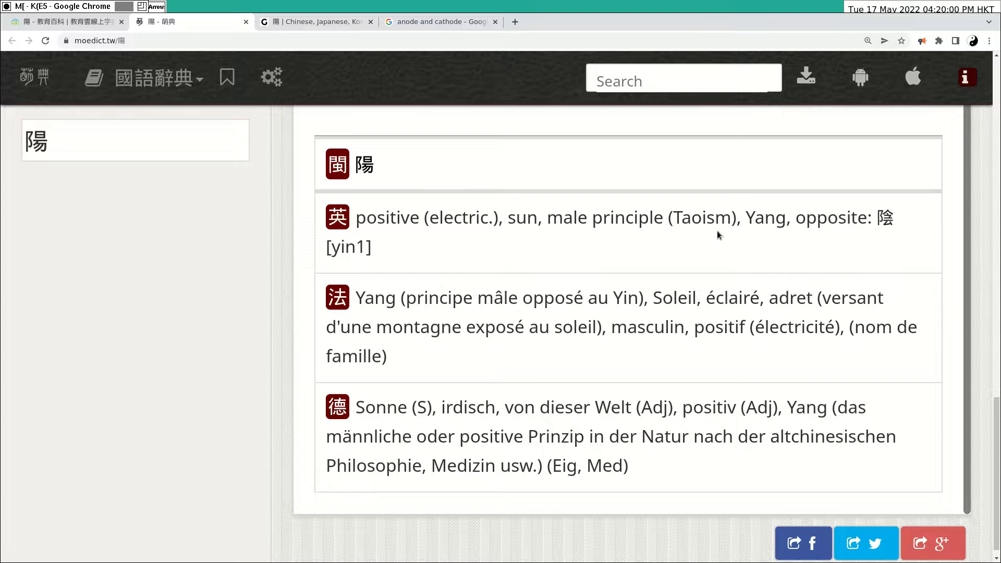
{"action": "mouse_move", "coordinate": [563, 232]}
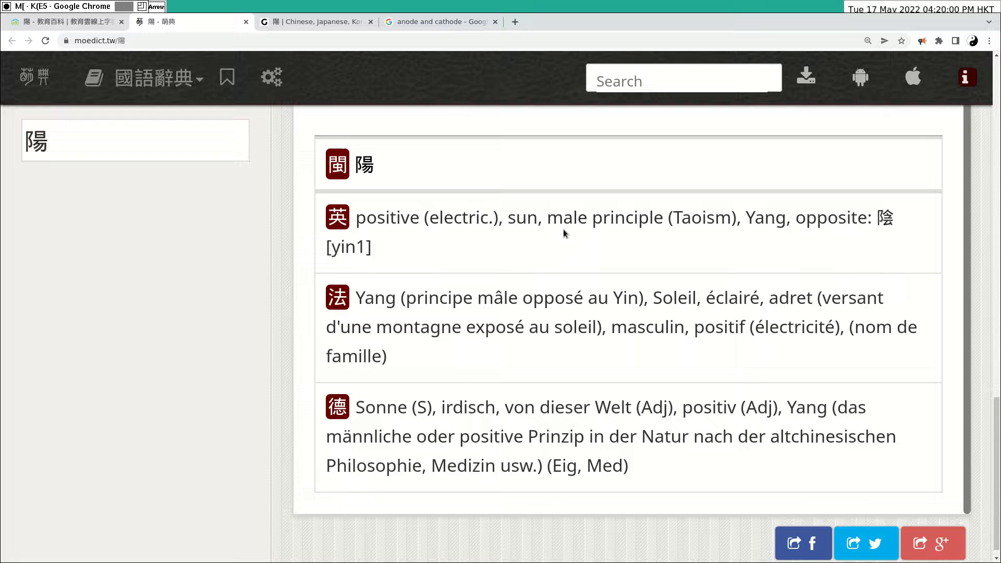
{"action": "mouse_move", "coordinate": [663, 233]}
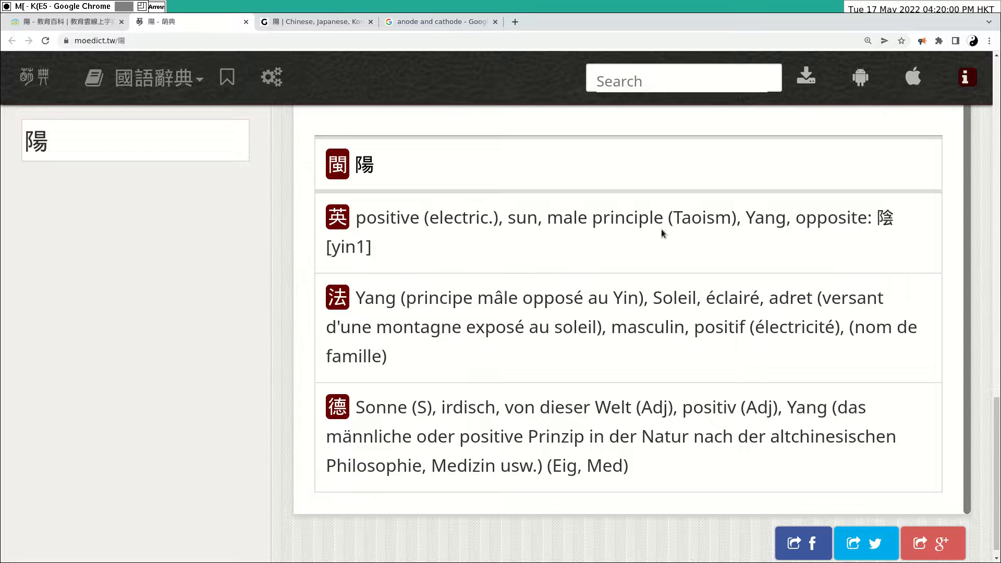
{"action": "mouse_move", "coordinate": [753, 217]}
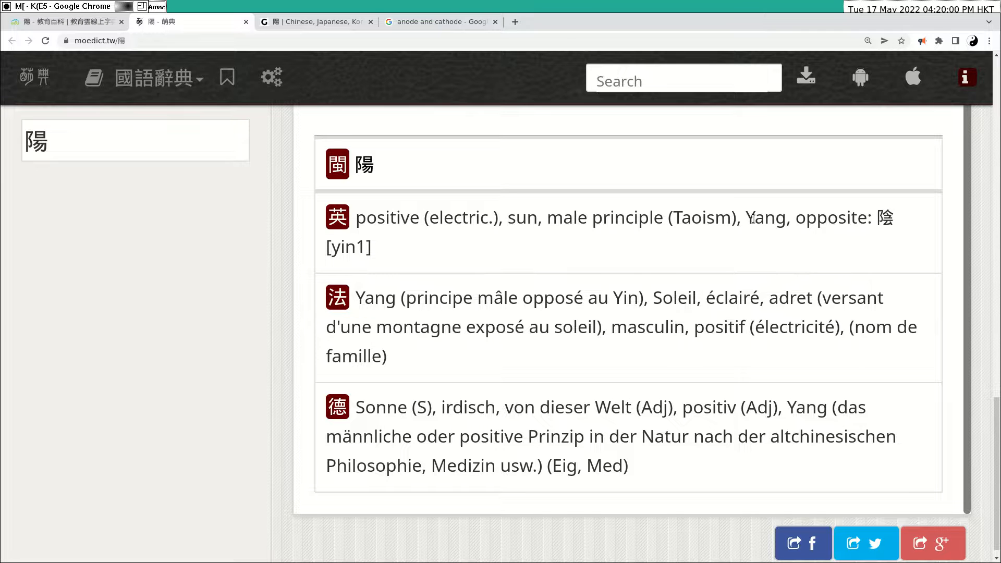
{"action": "mouse_move", "coordinate": [866, 219]}
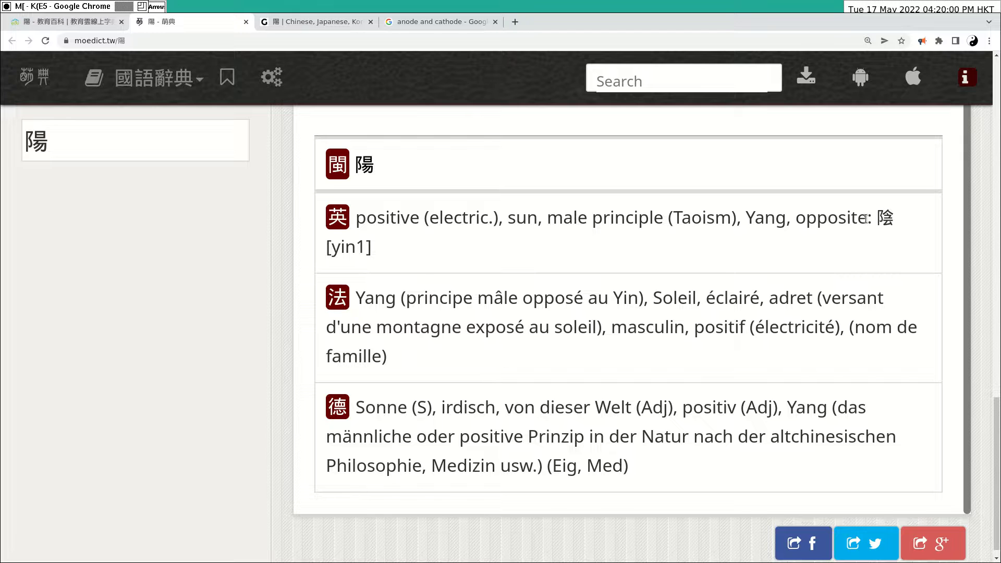
{"action": "mouse_move", "coordinate": [545, 268]}
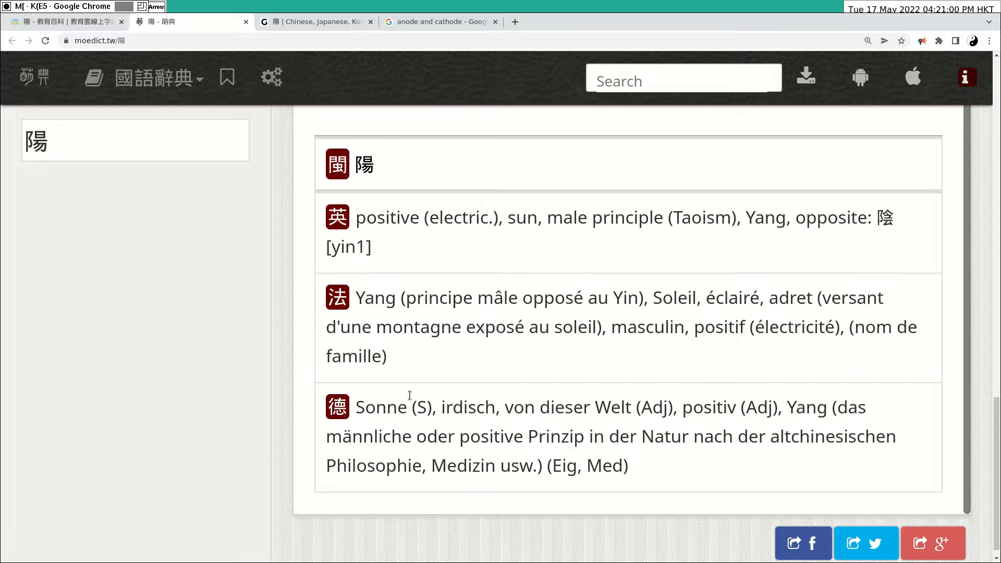
{"action": "scroll", "scroll_direction": "down", "scroll_amount": 3}
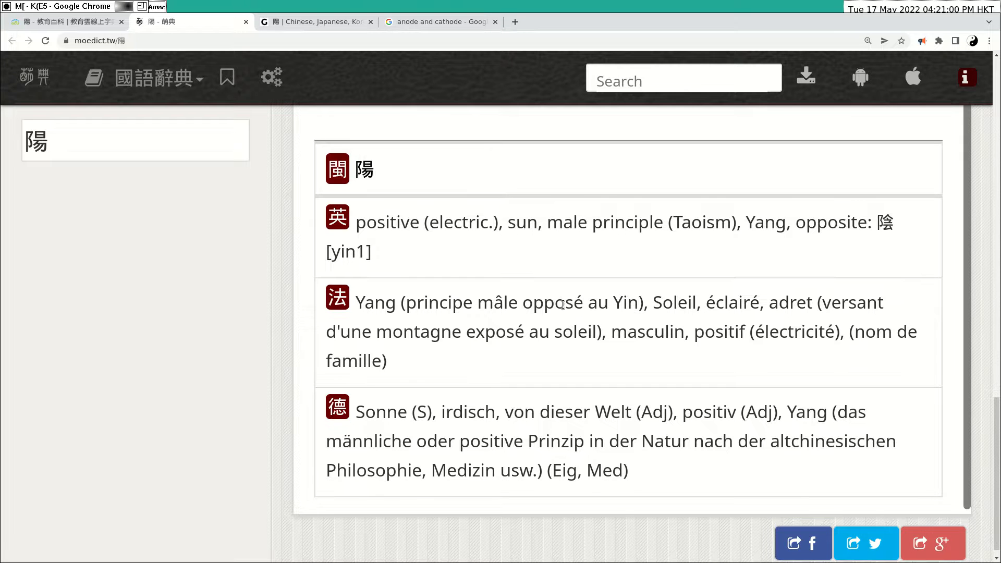
{"action": "scroll", "scroll_direction": "down", "scroll_amount": 3}
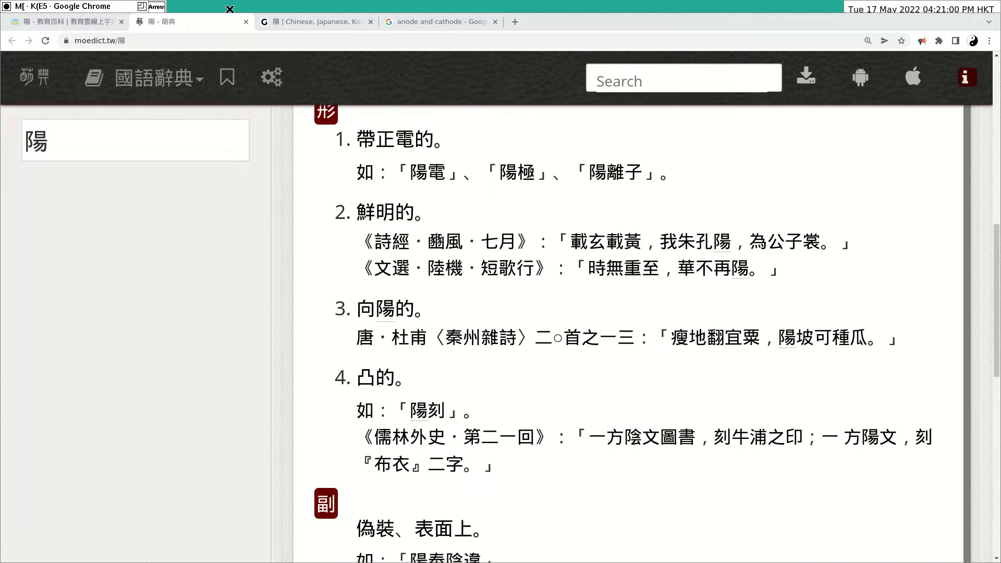
Scroll Graphemica's 陽 readings and pick out the Cantonese romanization joeng4
{"action": "left_click", "coordinate": [192, 21]}
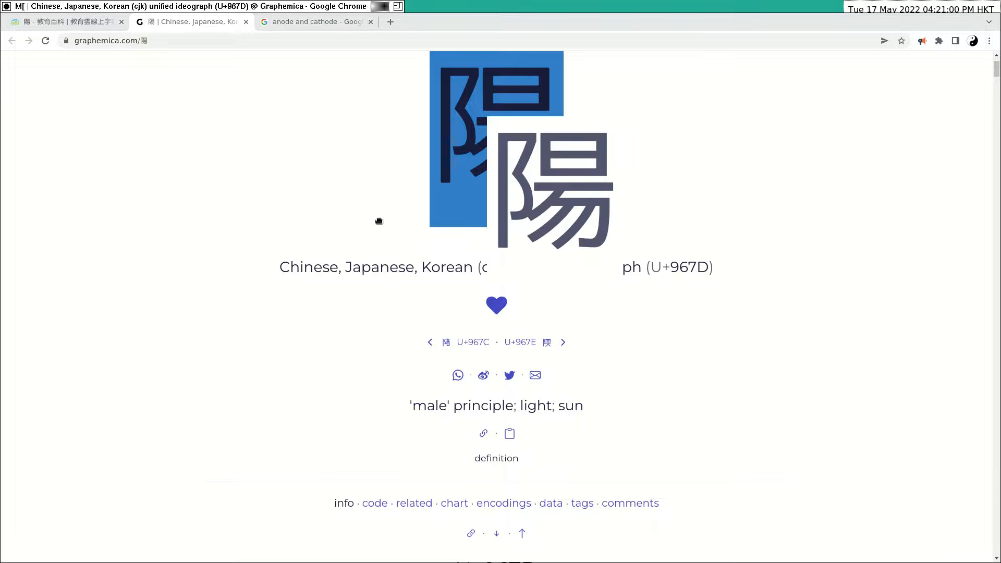
{"action": "scroll", "scroll_direction": "down", "scroll_amount": 3}
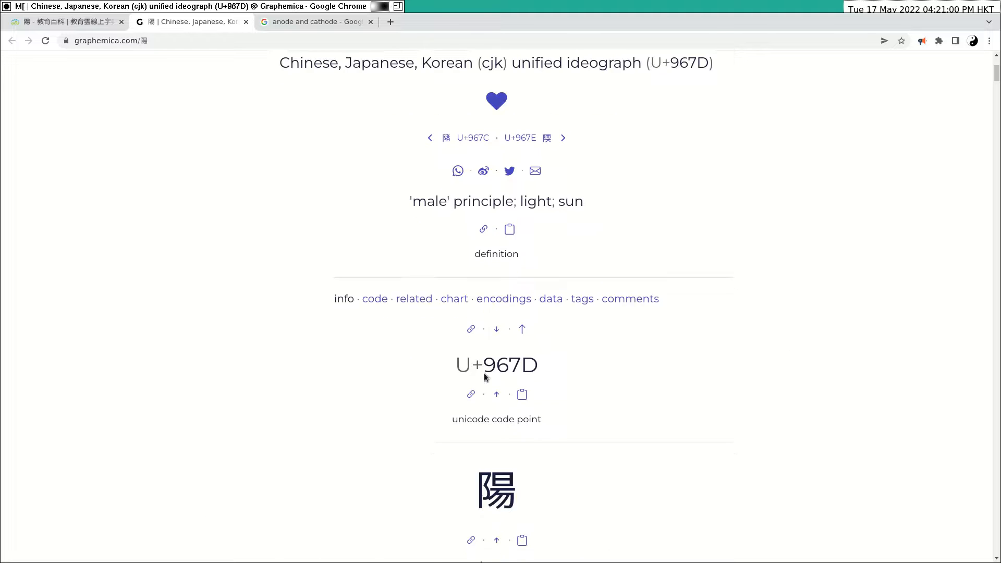
{"action": "scroll", "scroll_direction": "down", "scroll_amount": 3}
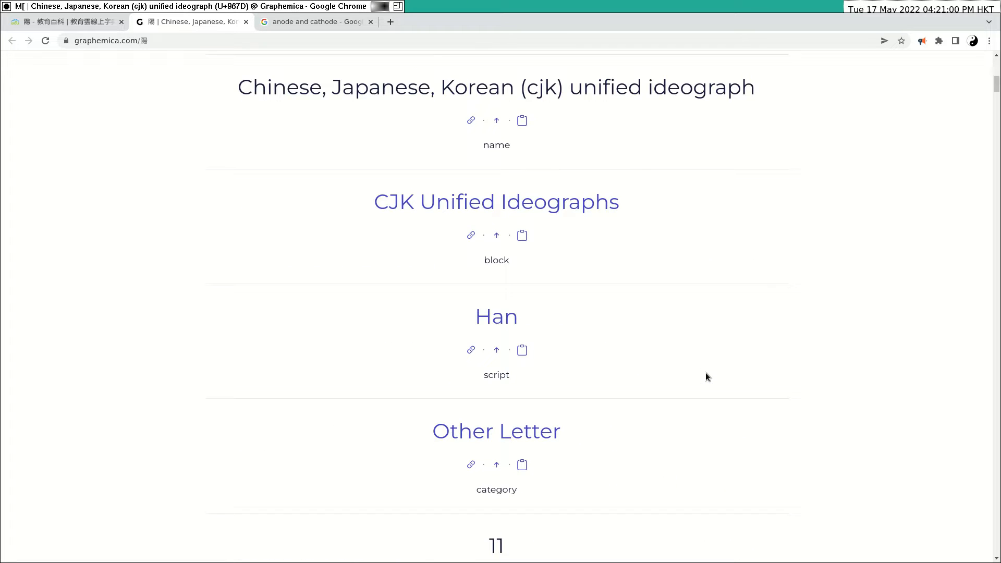
{"action": "scroll", "scroll_direction": "down", "scroll_amount": 3}
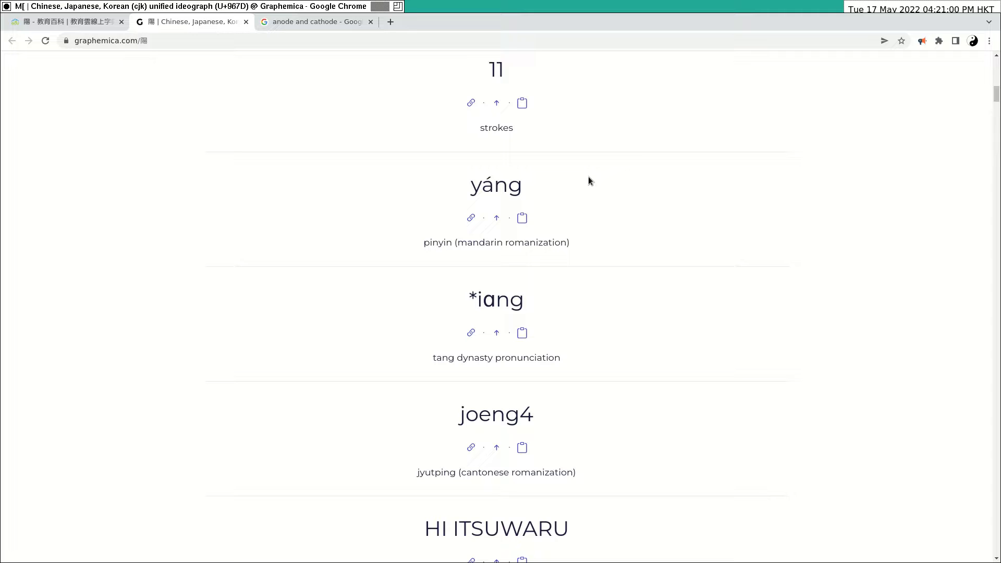
{"action": "scroll", "scroll_direction": "down", "scroll_amount": 3}
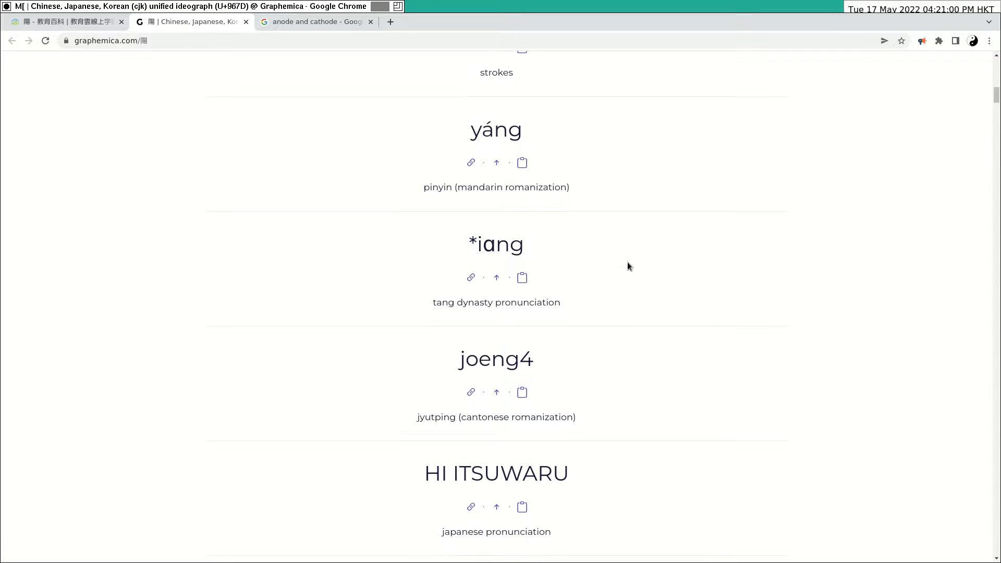
{"action": "double_click", "coordinate": [496, 358]}
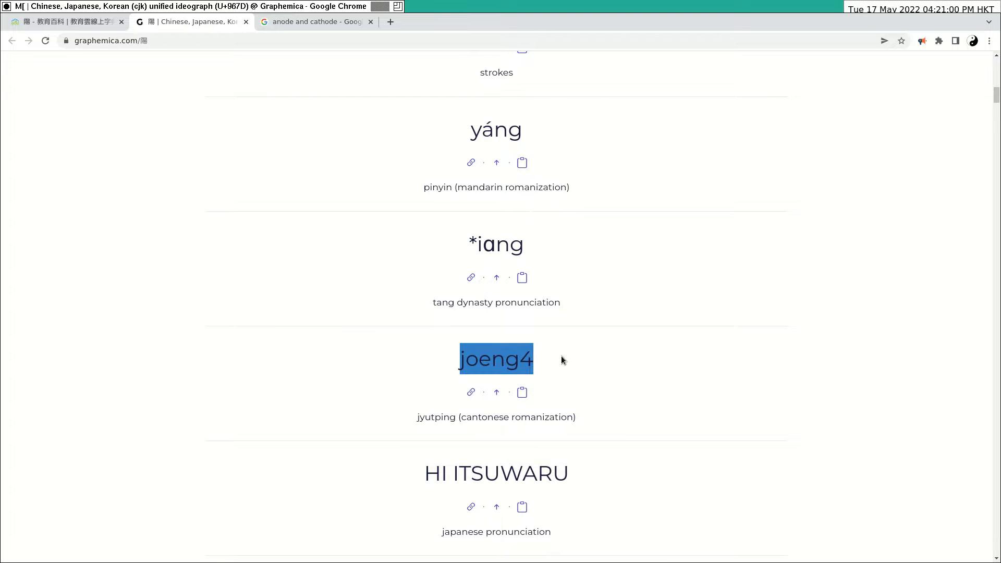
{"action": "left_click", "coordinate": [531, 359]}
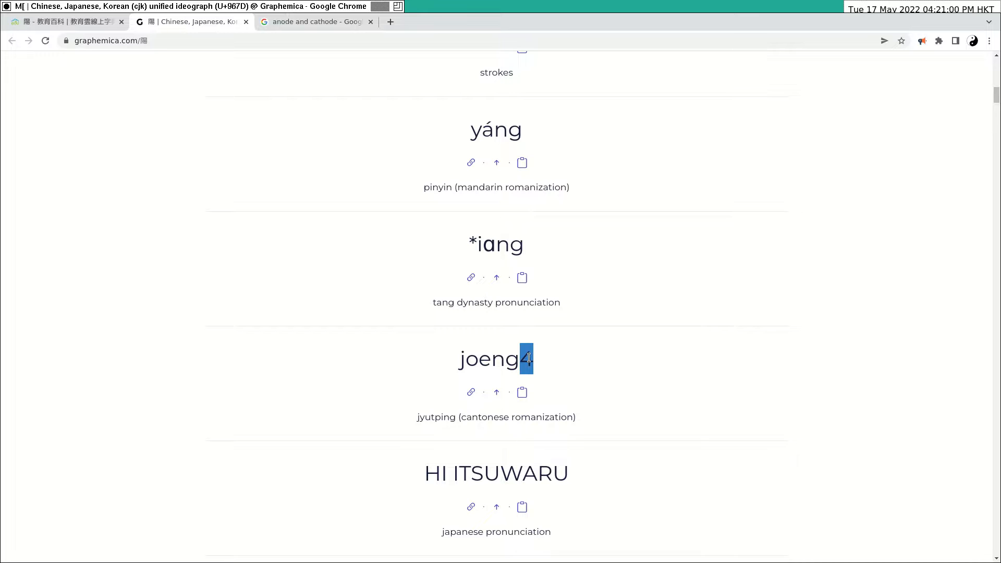
Scroll through the remaining readings to Vietnamese dương, then switch to the anode search results
{"action": "scroll", "scroll_direction": "down", "scroll_amount": 3}
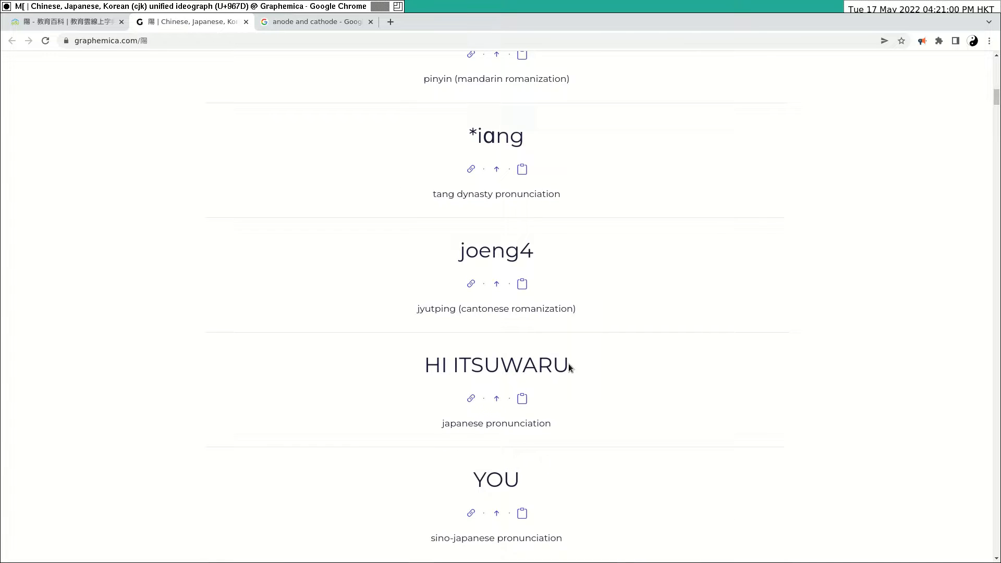
{"action": "scroll", "scroll_direction": "down", "scroll_amount": 3}
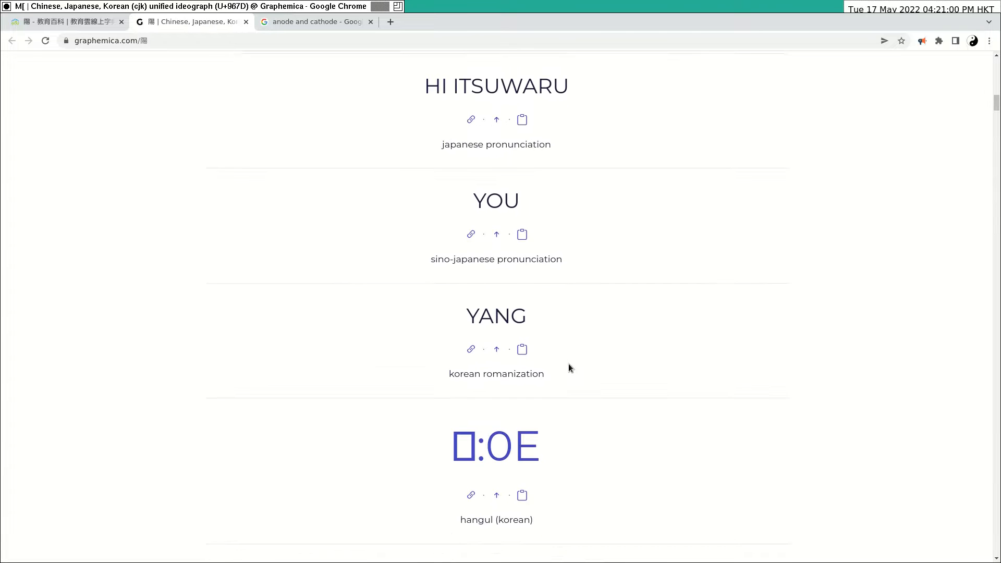
{"action": "scroll", "scroll_direction": "down", "scroll_amount": 3}
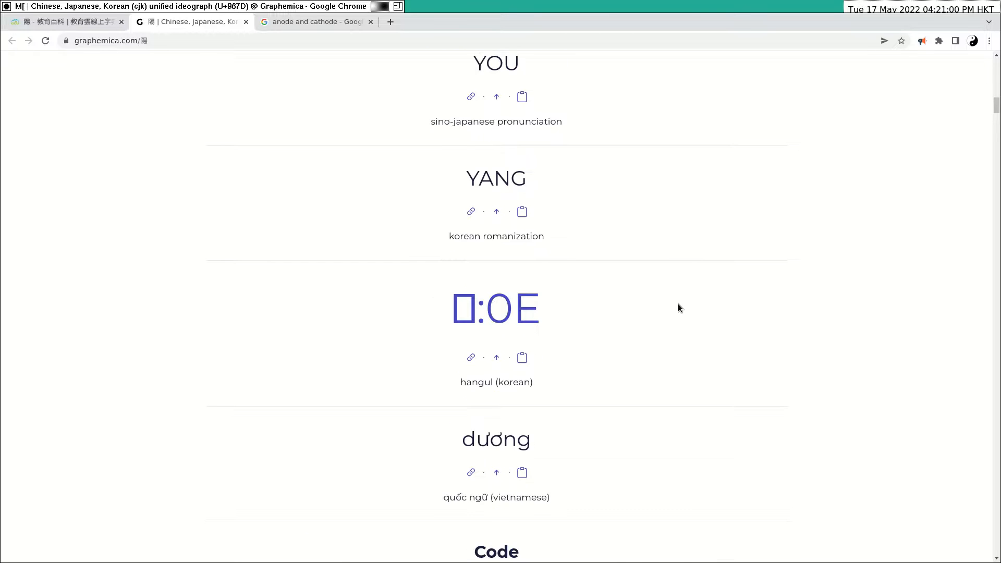
{"action": "scroll", "scroll_direction": "down", "scroll_amount": 3}
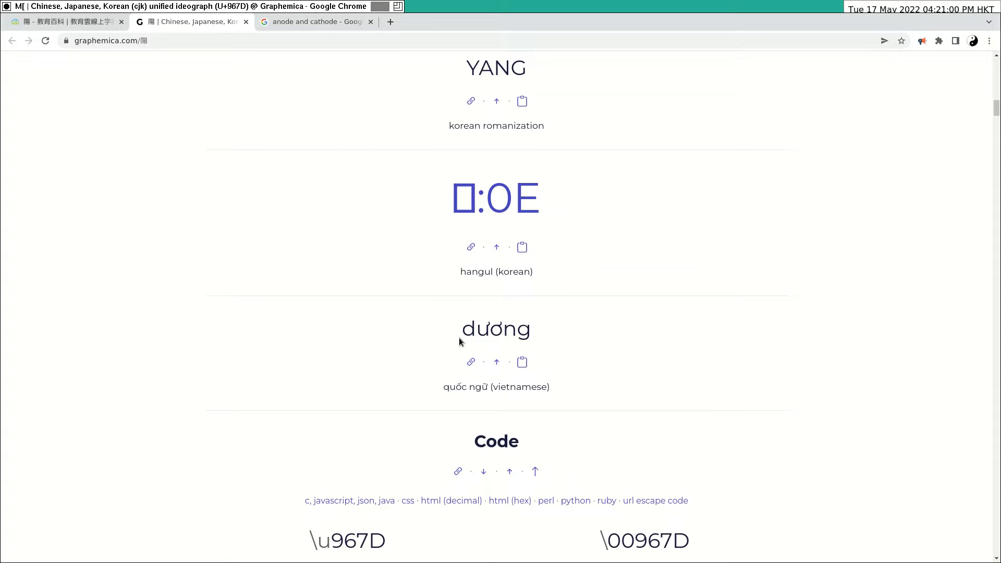
{"action": "mouse_move", "coordinate": [646, 337]}
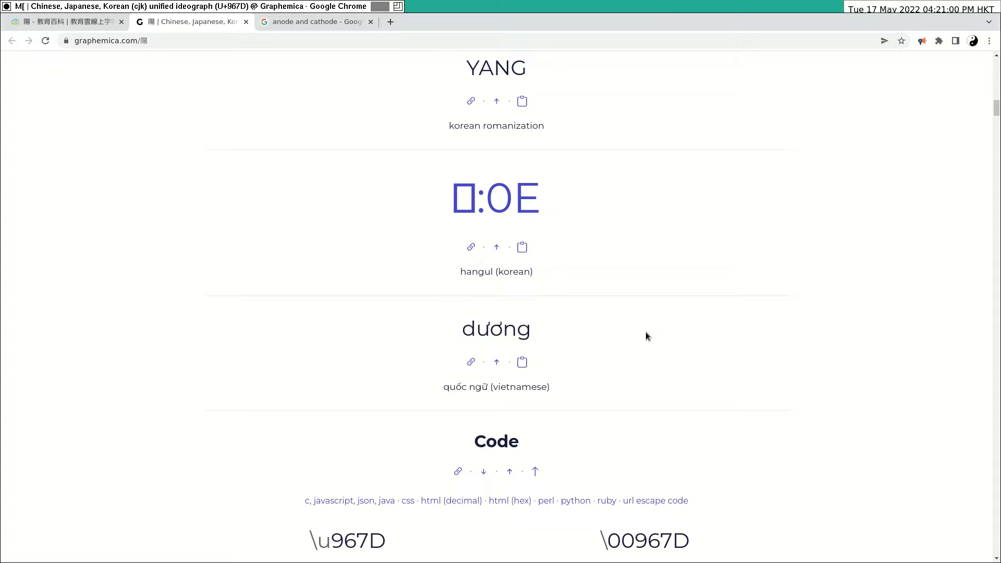
{"action": "left_click", "coordinate": [313, 21]}
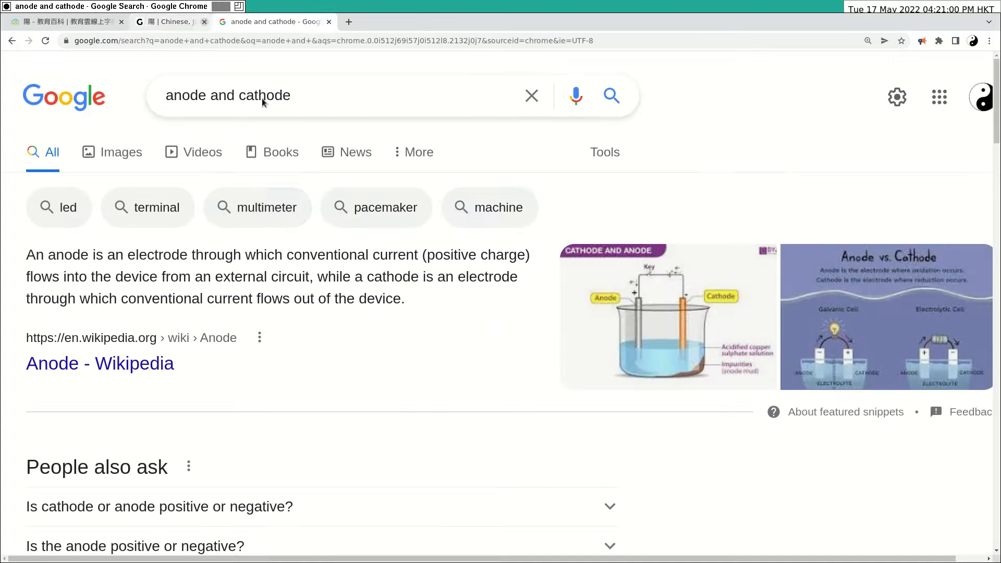
Close the search page and scroll 教育百科's 陽 entry to the 教育部國語小字典 panel
{"action": "left_click", "coordinate": [63, 21]}
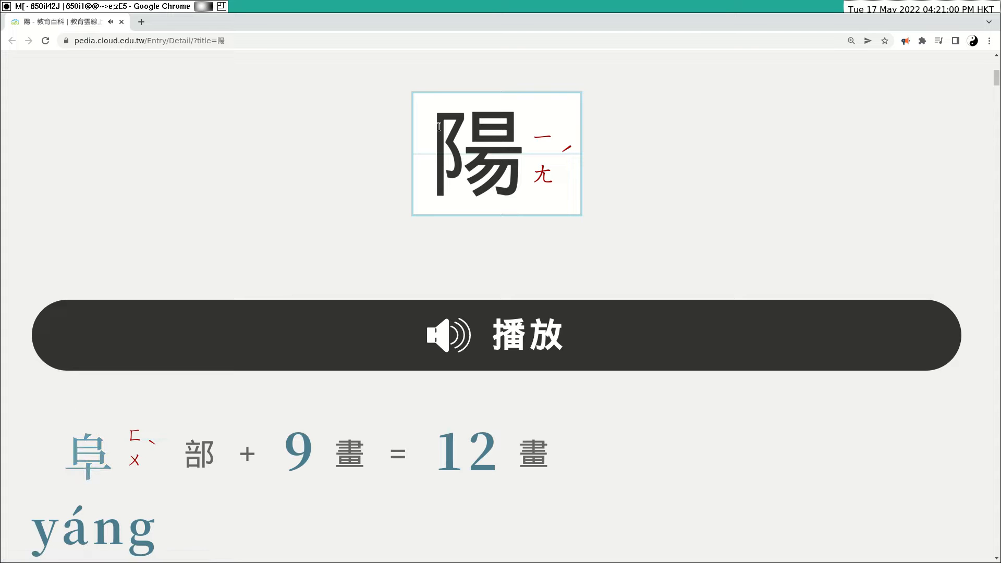
{"action": "mouse_move", "coordinate": [384, 307]}
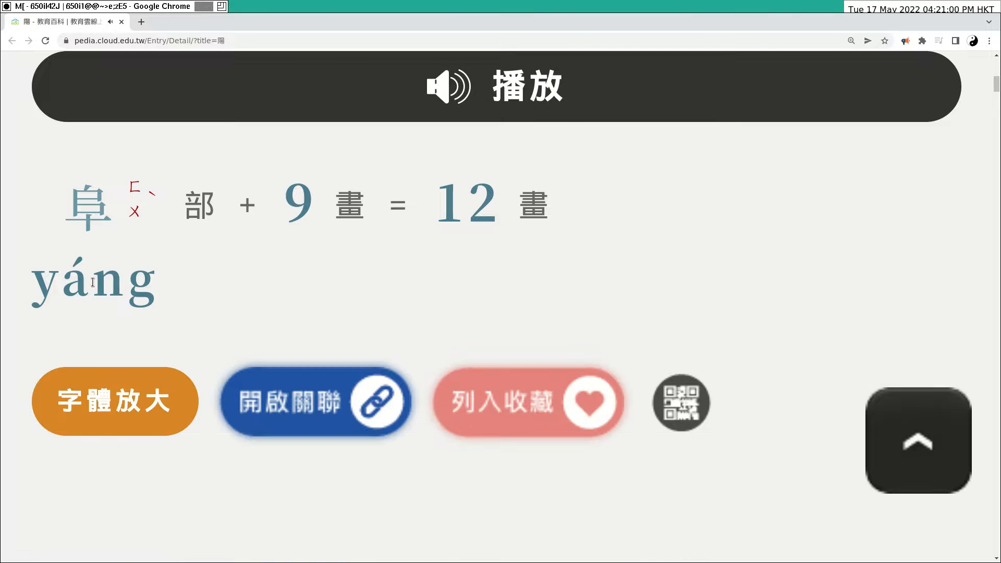
{"action": "scroll", "scroll_direction": "down", "scroll_amount": 3}
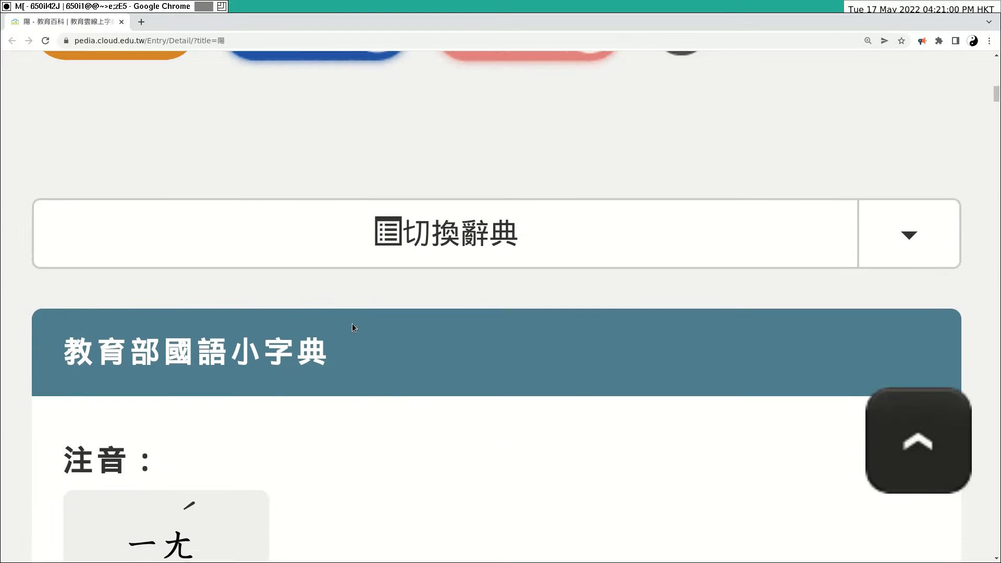
{"action": "scroll", "scroll_direction": "down", "scroll_amount": 3}
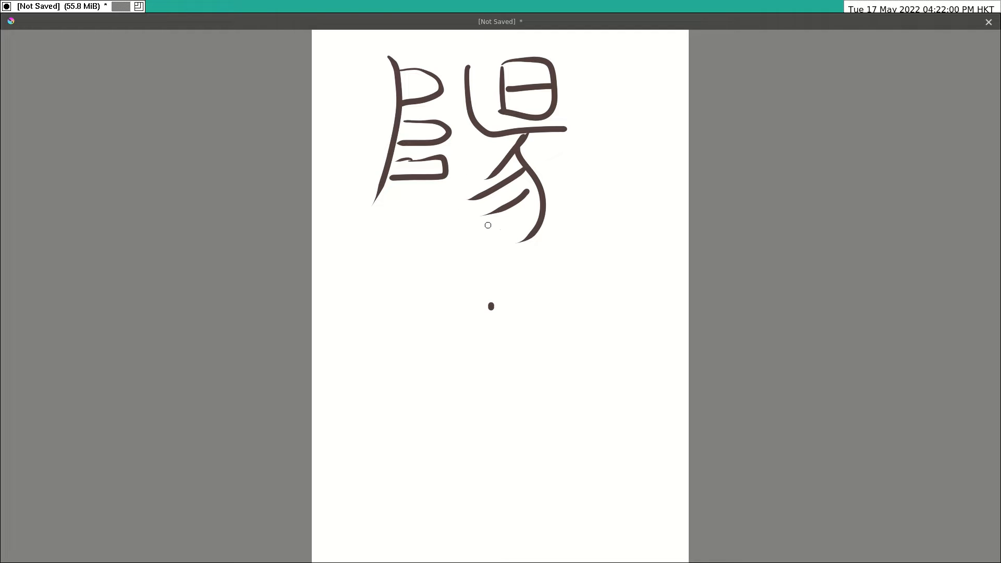
{"action": "mouse_move", "coordinate": [485, 274]}
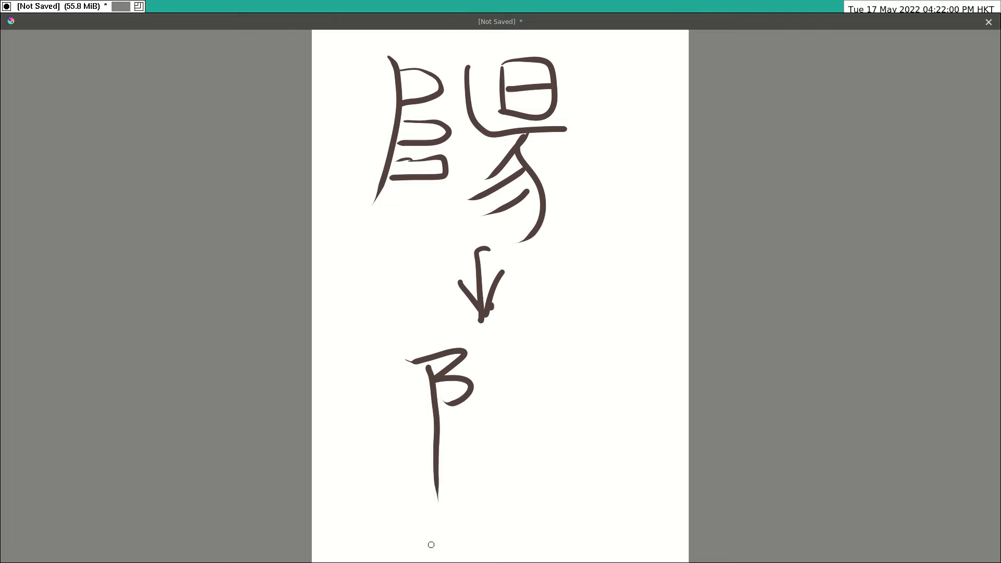
Write the 日 part and lower 昜 strokes of the standard 陽
{"action": "left_click_drag", "start_coordinate": [505, 334], "coordinate": [514, 386]}
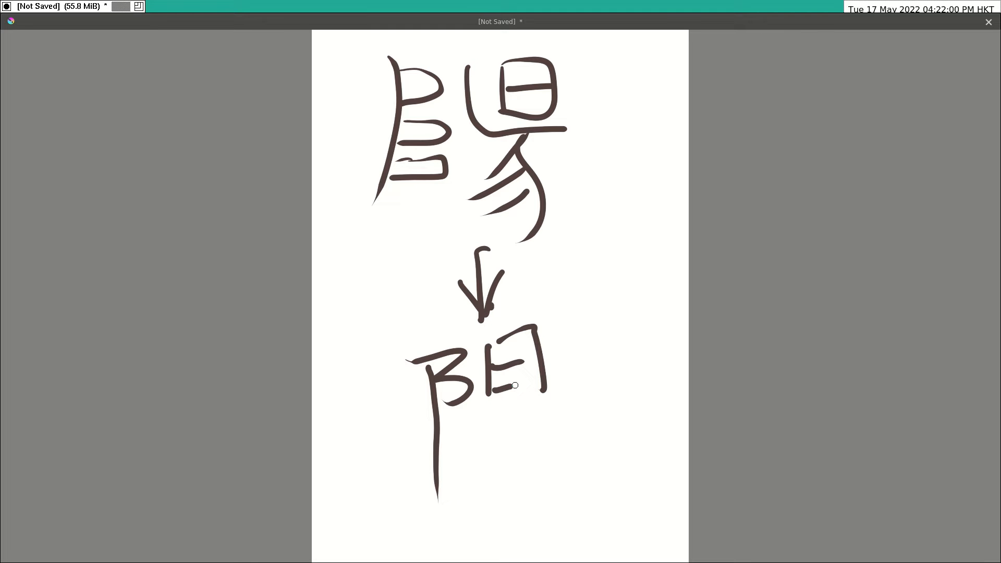
{"action": "left_click_drag", "start_coordinate": [511, 385], "coordinate": [539, 504]}
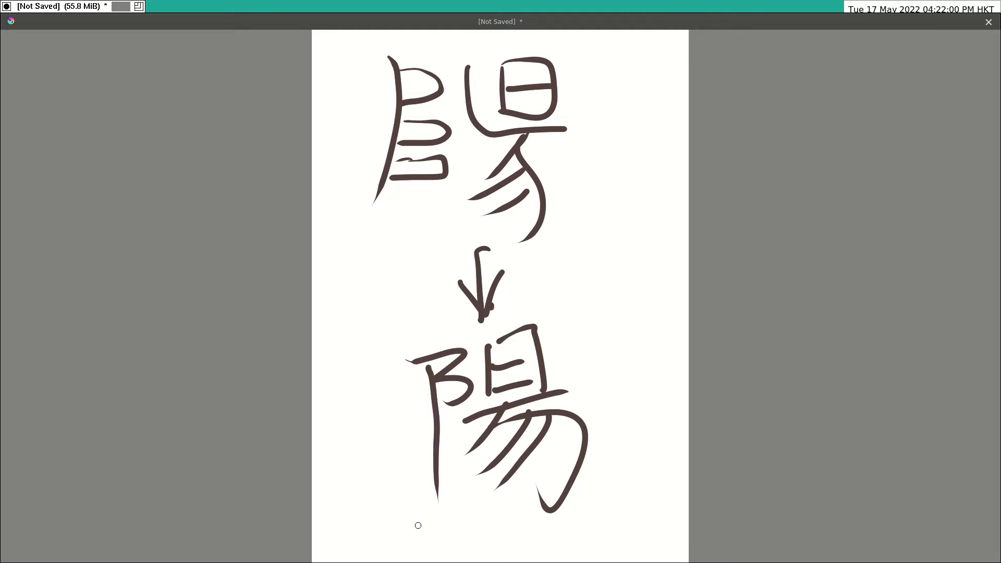
Sketch a small 阝 radical beside the arrow
{"action": "left_click_drag", "start_coordinate": [549, 265], "coordinate": [577, 261]}
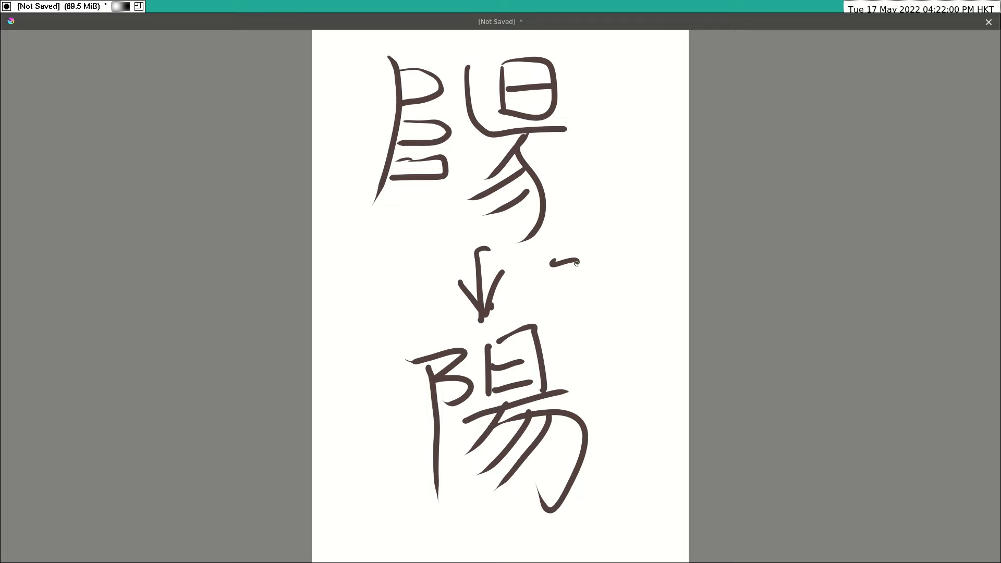
{"action": "left_click_drag", "start_coordinate": [571, 259], "coordinate": [568, 338]}
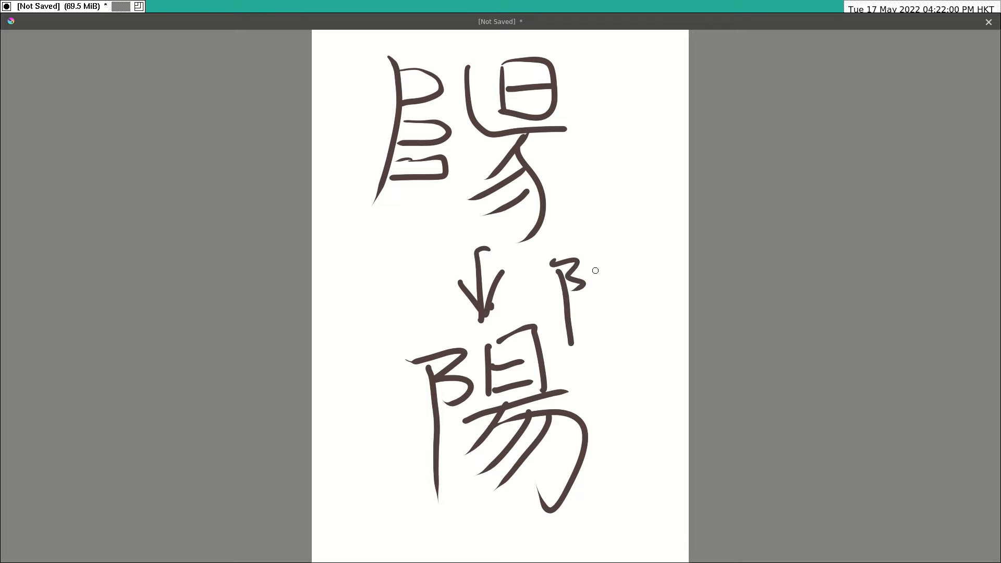
{"action": "left_click_drag", "start_coordinate": [580, 267], "coordinate": [622, 325]}
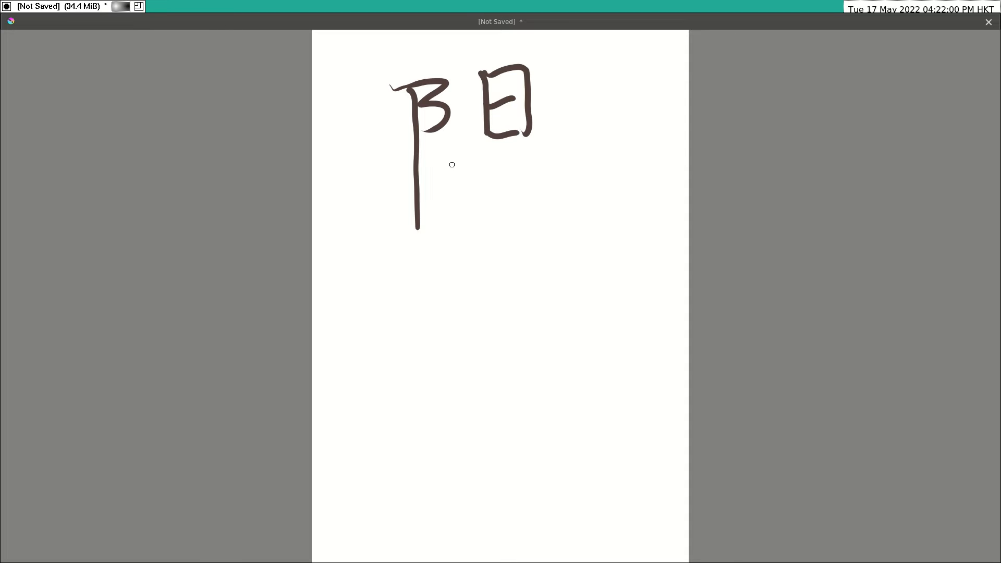
Finish the lower 昜 strokes of the standard 陽, then brush the first looping cursive strokes beneath it
{"action": "left_click_drag", "start_coordinate": [472, 147], "coordinate": [542, 243]}
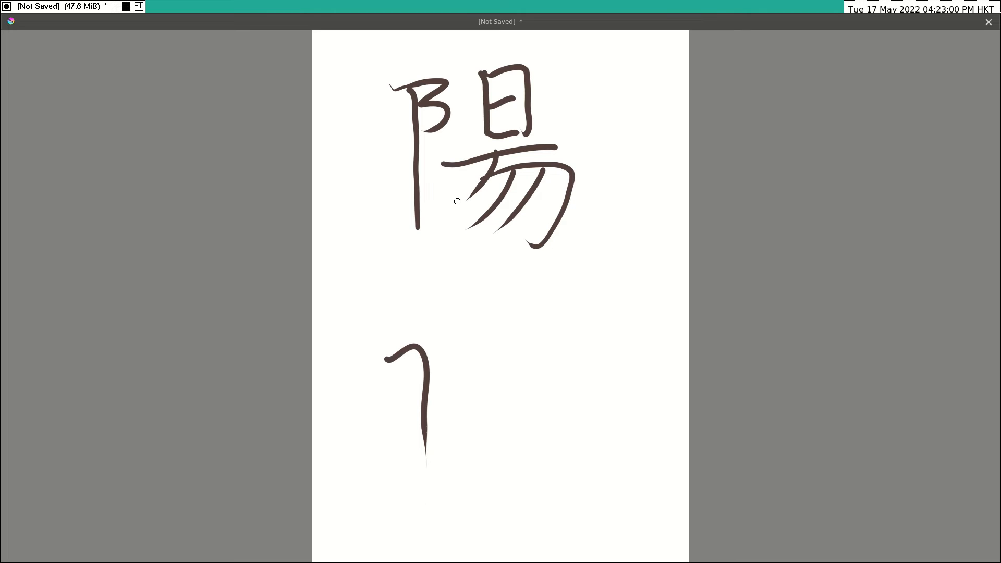
{"action": "left_click_drag", "start_coordinate": [421, 345], "coordinate": [536, 338]}
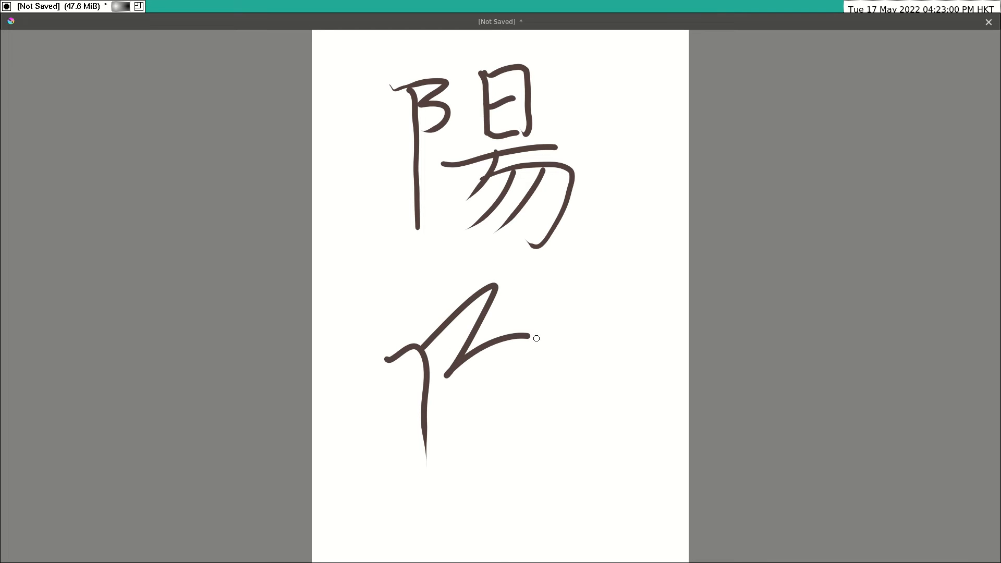
{"action": "left_click_drag", "start_coordinate": [536, 338], "coordinate": [467, 449]}
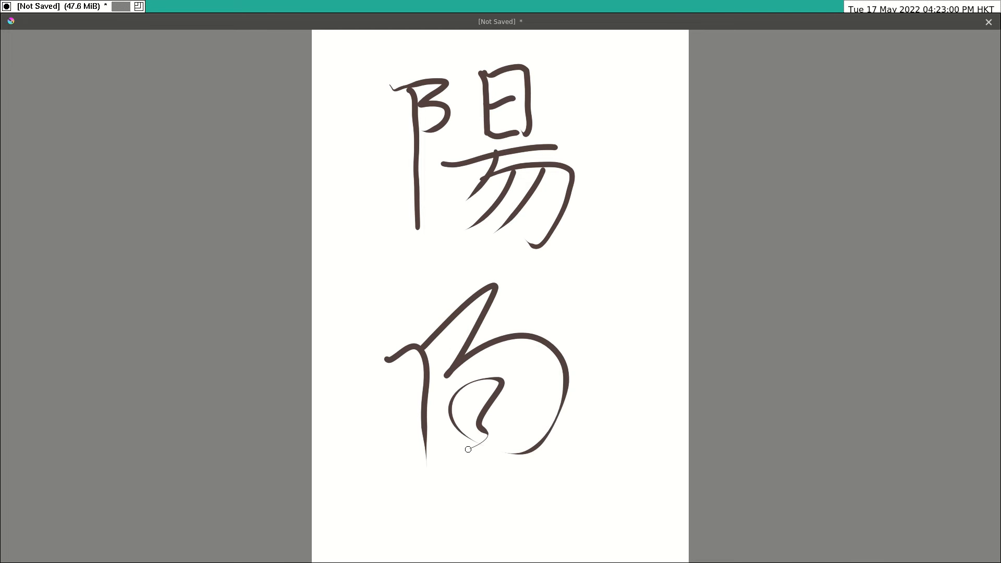